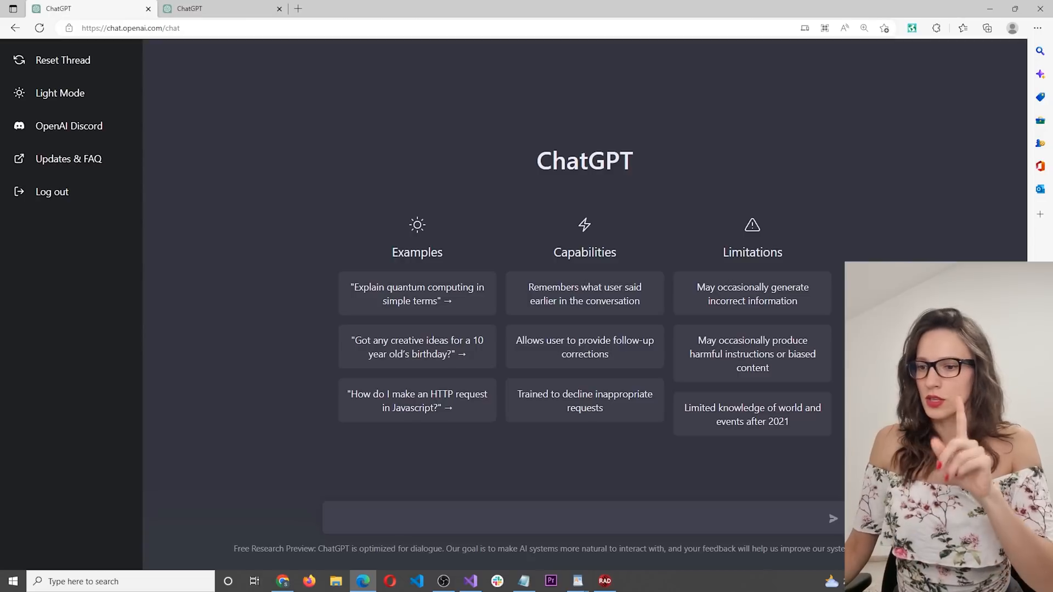
- Ask ChatGPT to 'reverse a string in c++' and copy the returned program
type("reverse a string in c++")
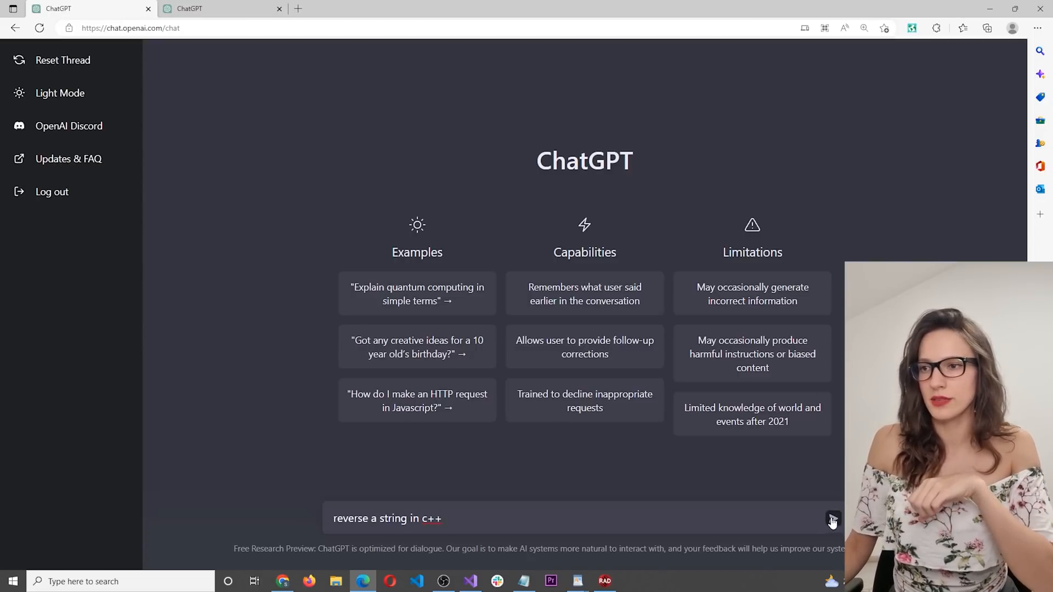
left_click(833, 521)
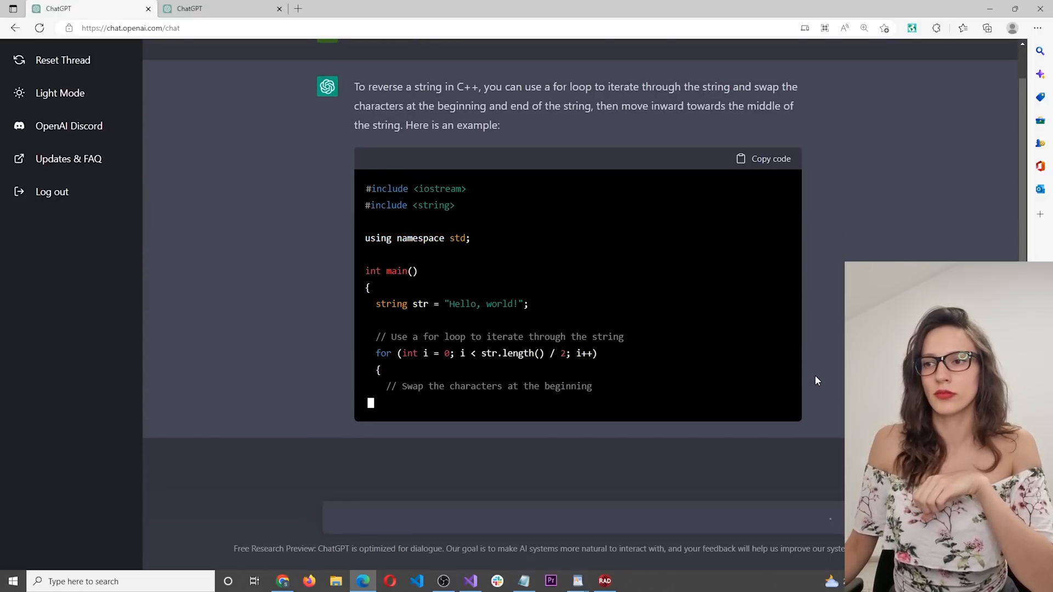
scroll("down", 3)
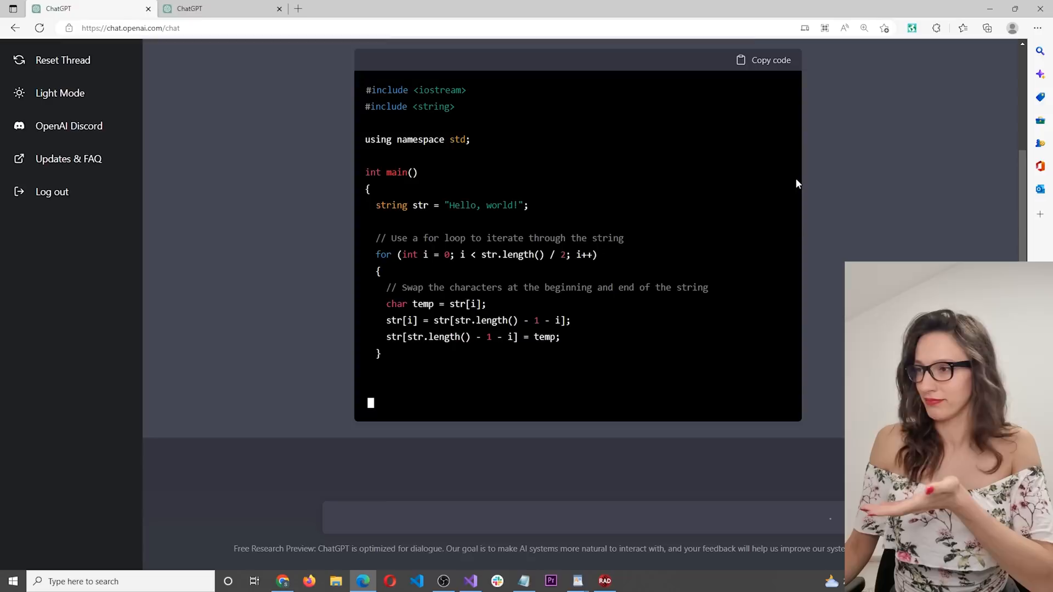
left_click(470, 581)
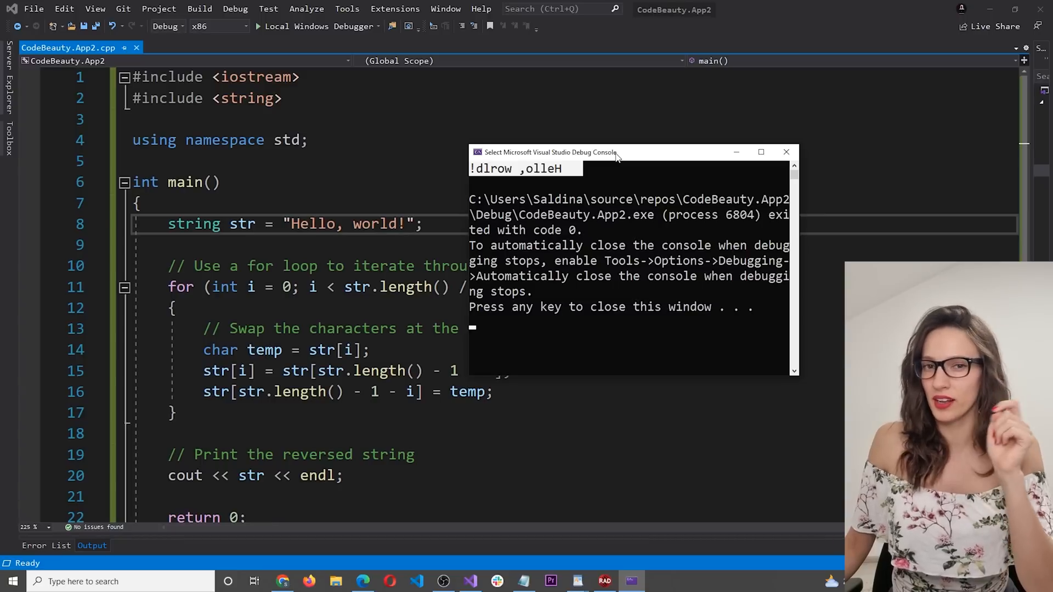
left_click(363, 581)
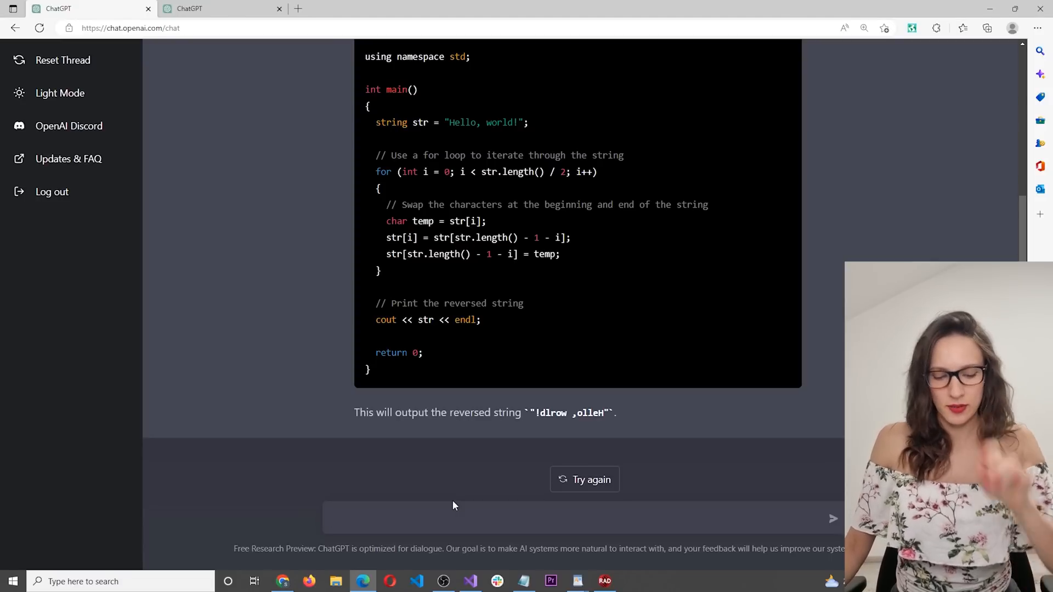
- Request a C++ User class with name, age, username and password, and view the code
type("create a user class that has name, age, username and password in c++")
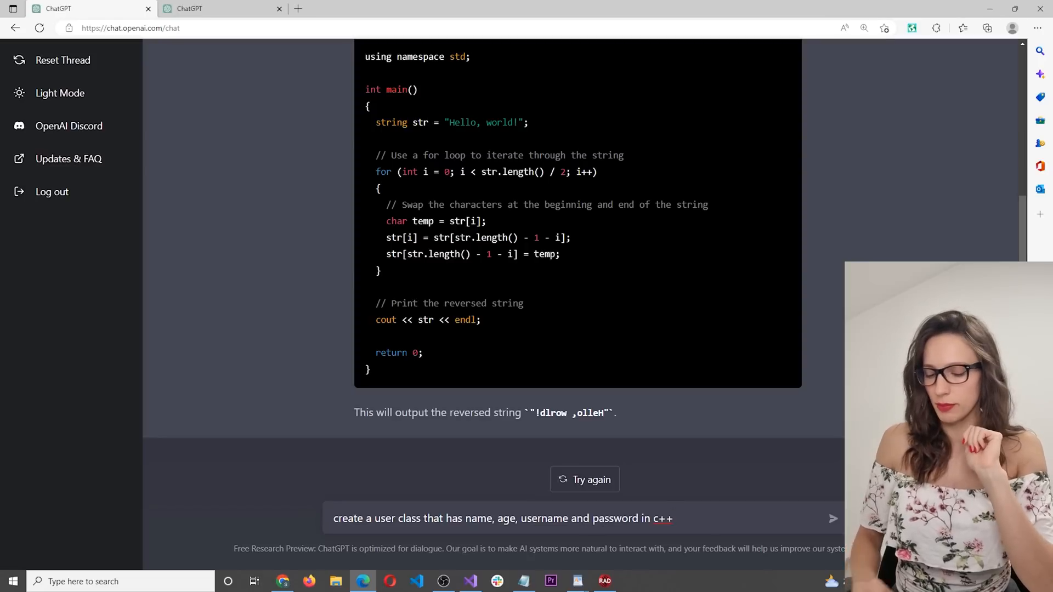
left_click(832, 517)
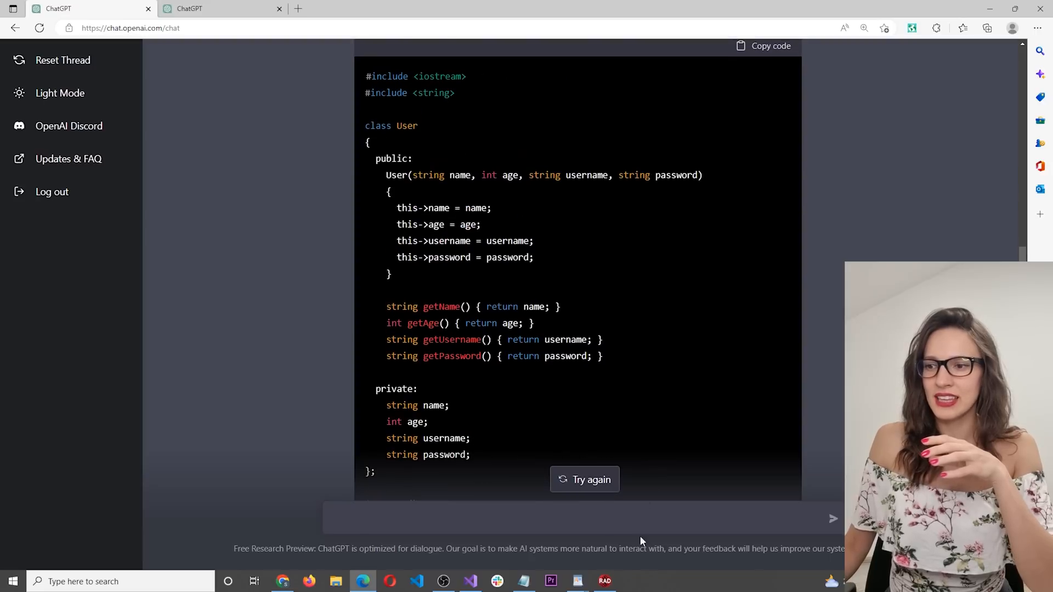
scroll("down", 3)
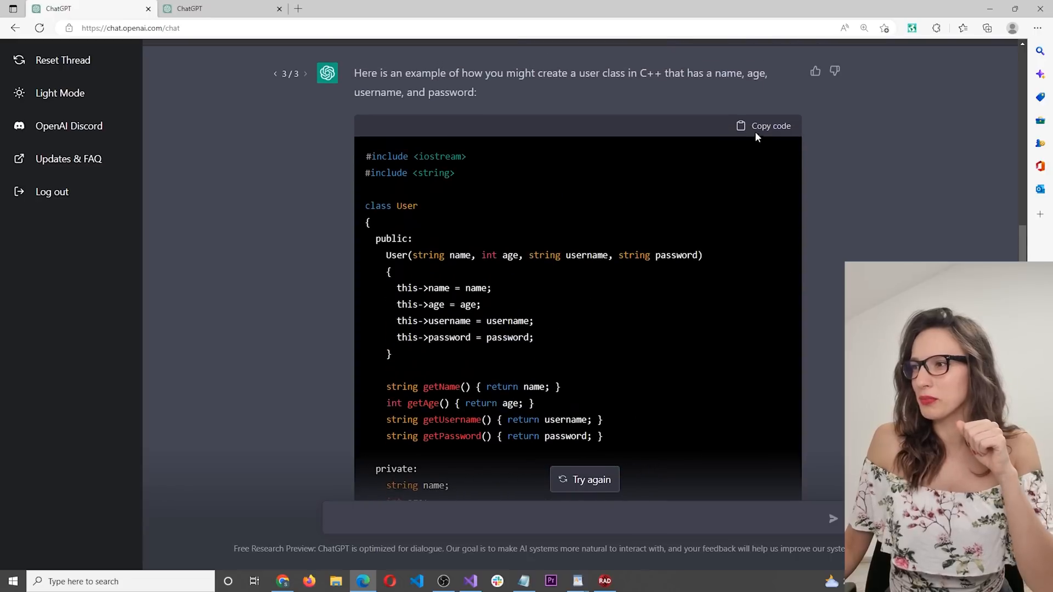
left_click(770, 125)
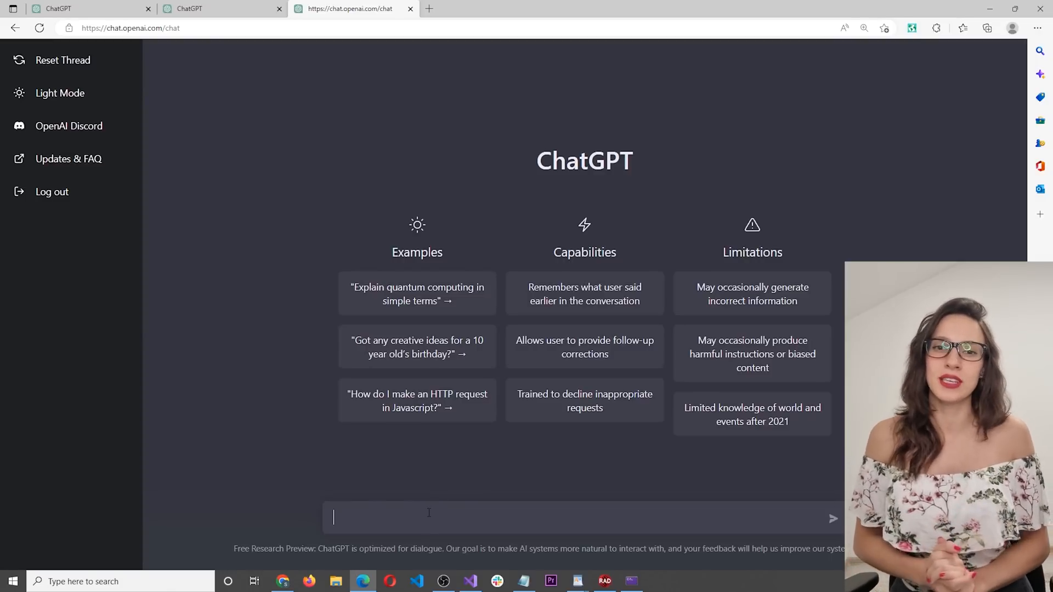
- Request a C++ program comparing linked list versus array insertion time, and copy its code
type("make a program that measures inserting time and compares the speed of a linked list and an array in c++")
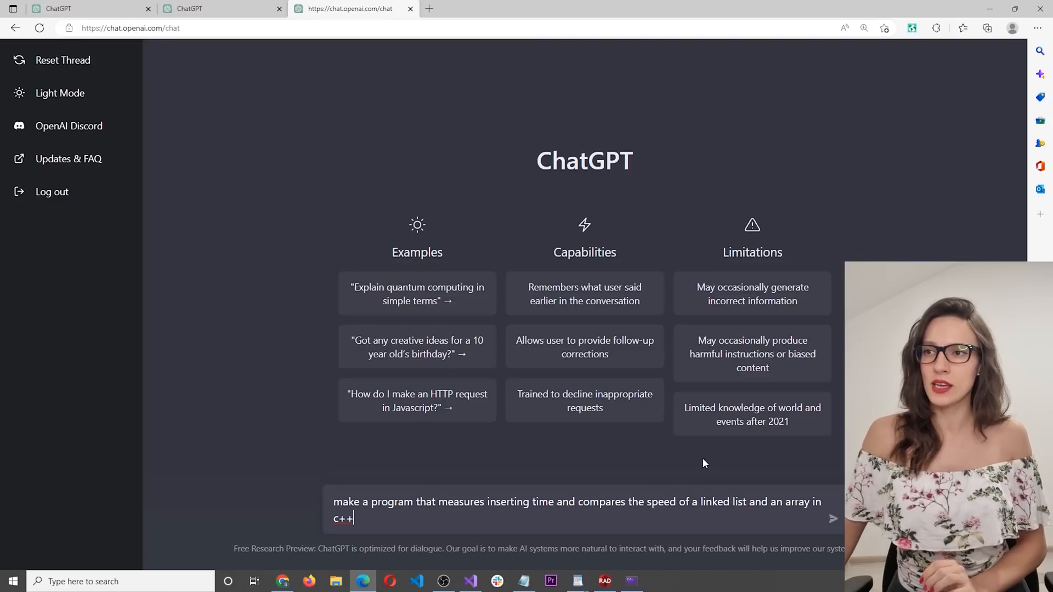
left_click(833, 518)
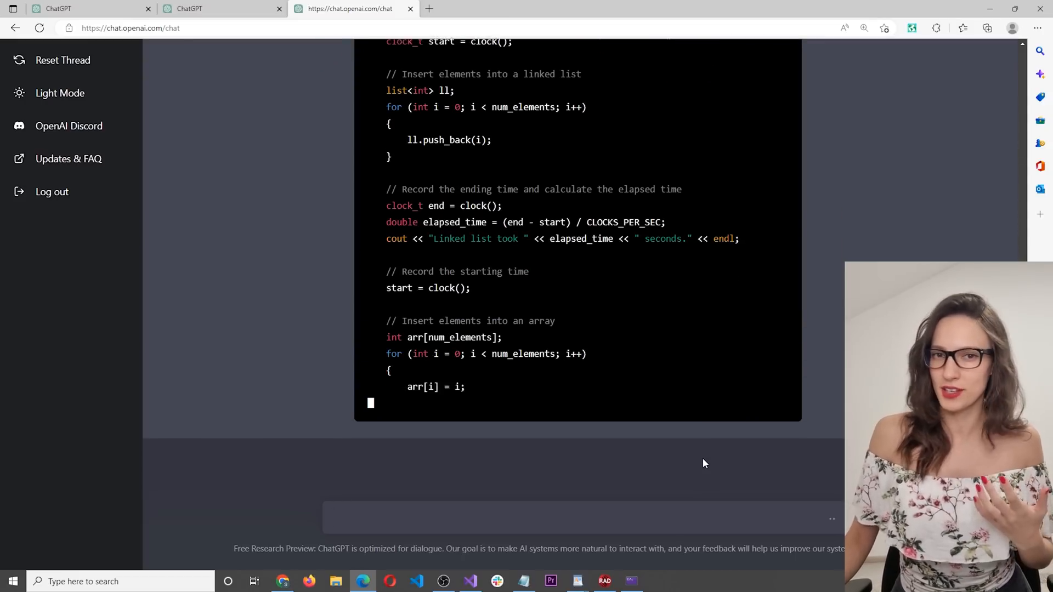
scroll("down", 3)
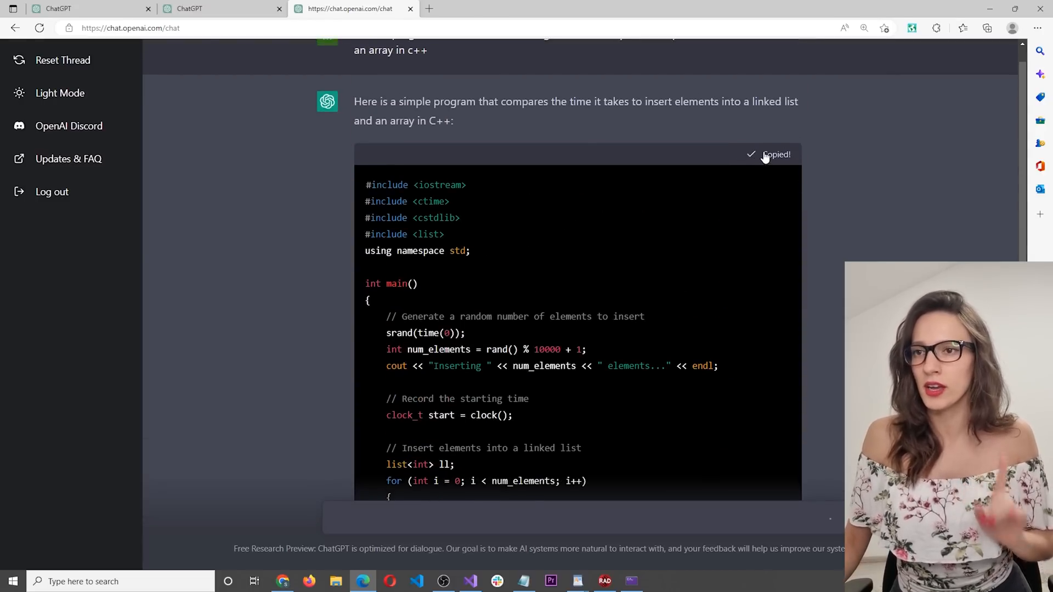
left_click(469, 582)
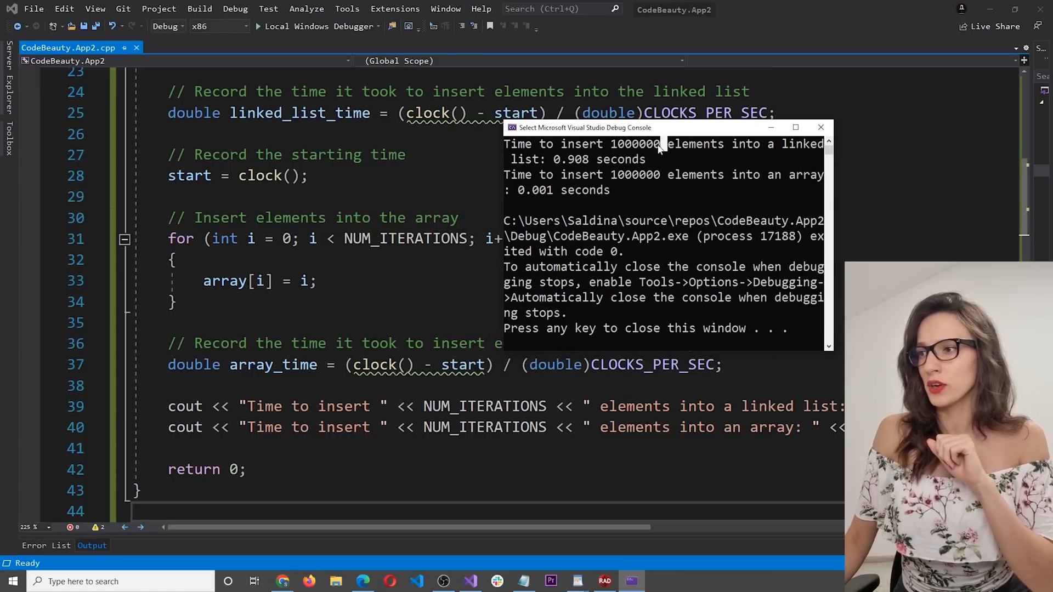
- Highlight the 1000000 element count in the output and the NUM_ITERATIONS constant
double_click(635, 144)
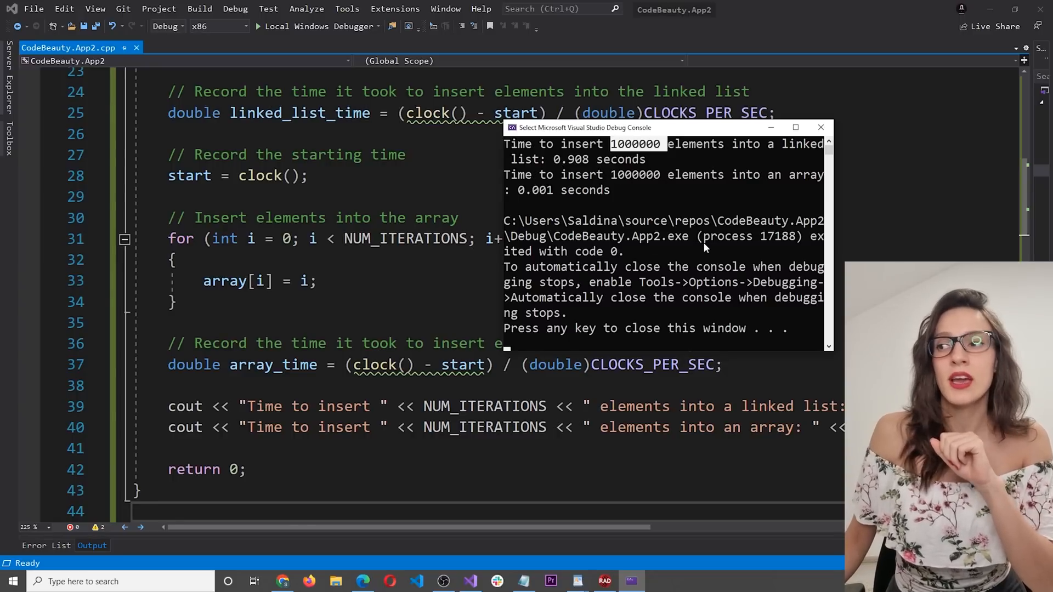
mouse_move(551, 193)
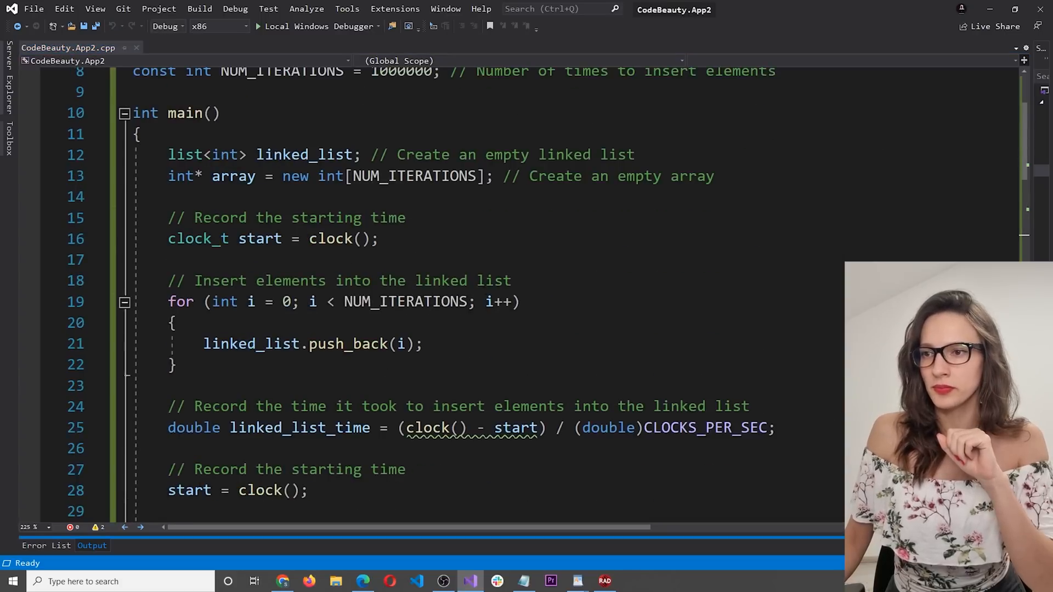
scroll("up", 3)
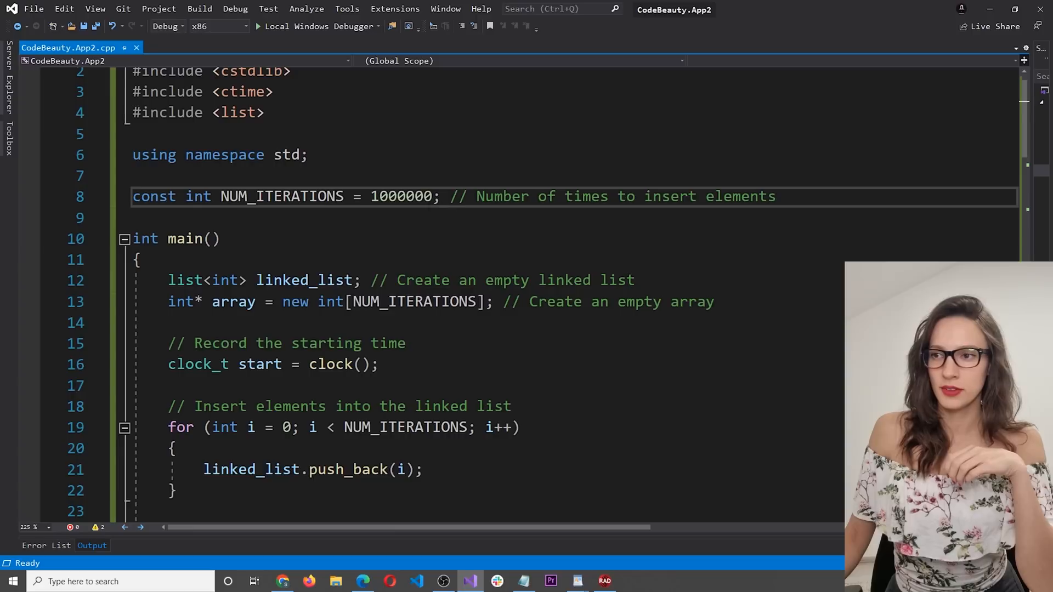
double_click(402, 196)
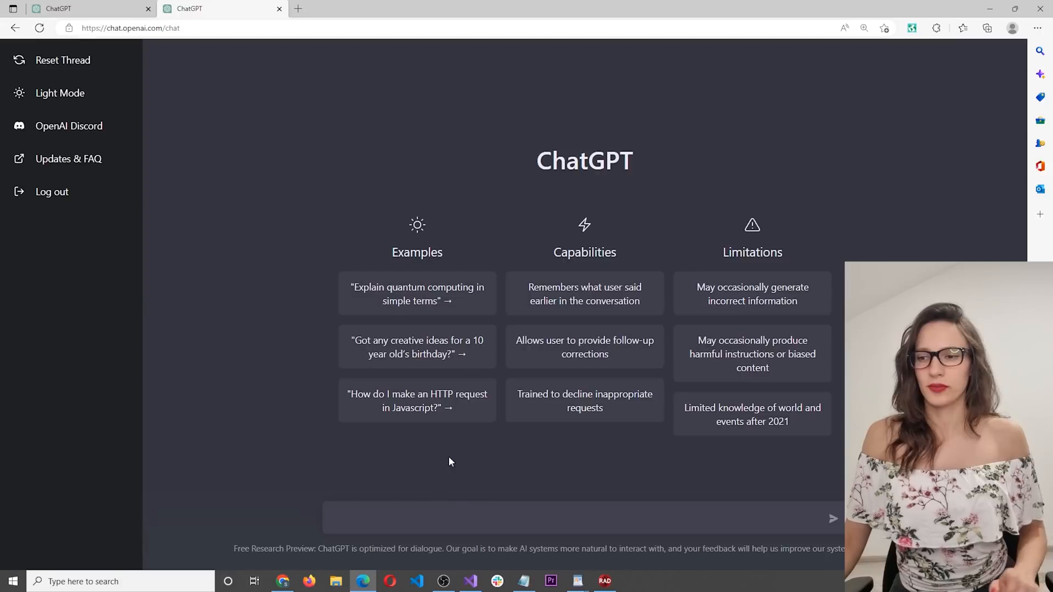
- Request a C++ algorithm sorting 10 random numbers in ascending order, and copy the code
left_click(423, 518)
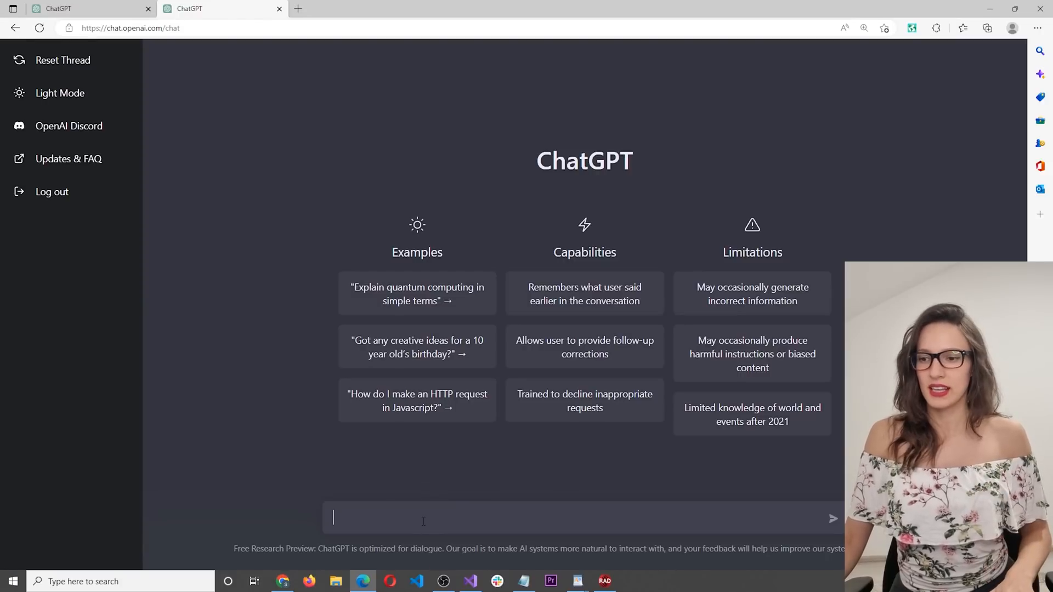
type("write a c++ algorithm to sort 10 random numbers in ascending order. numbers should be bigger than 10 and smaller than 1000")
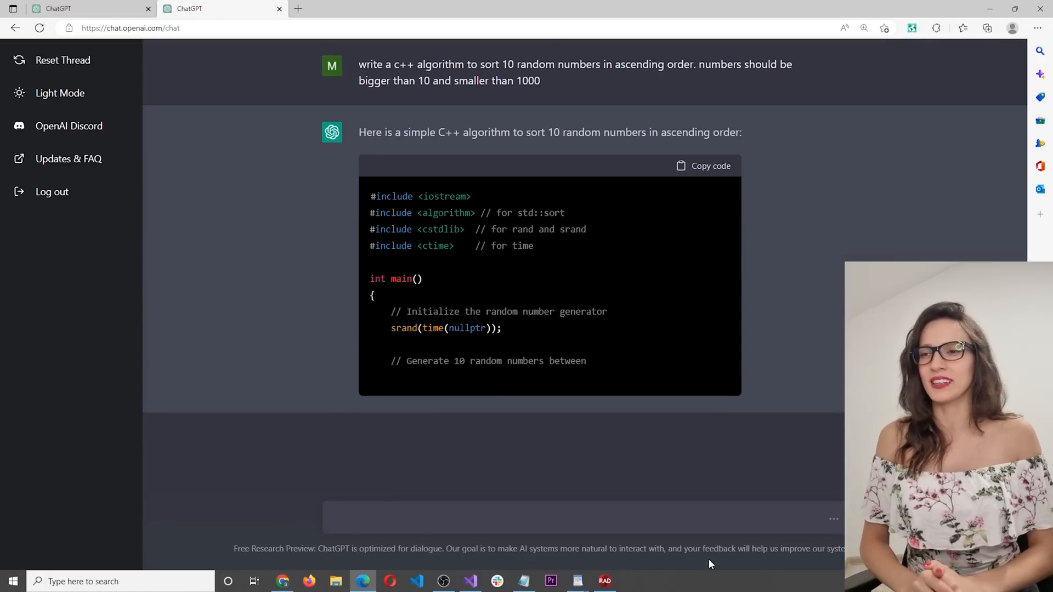
scroll("down", 3)
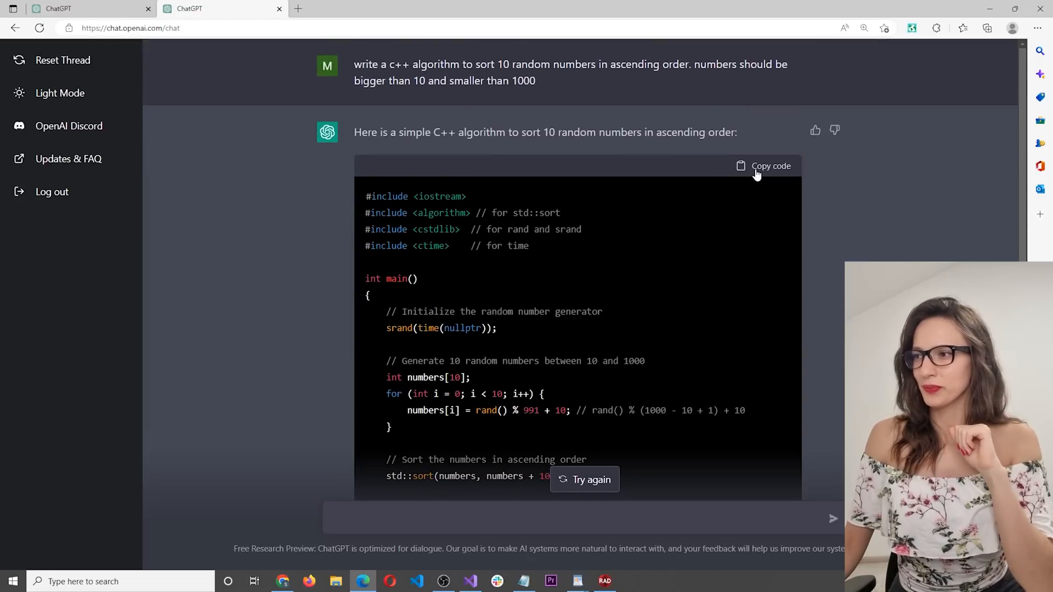
left_click(470, 581)
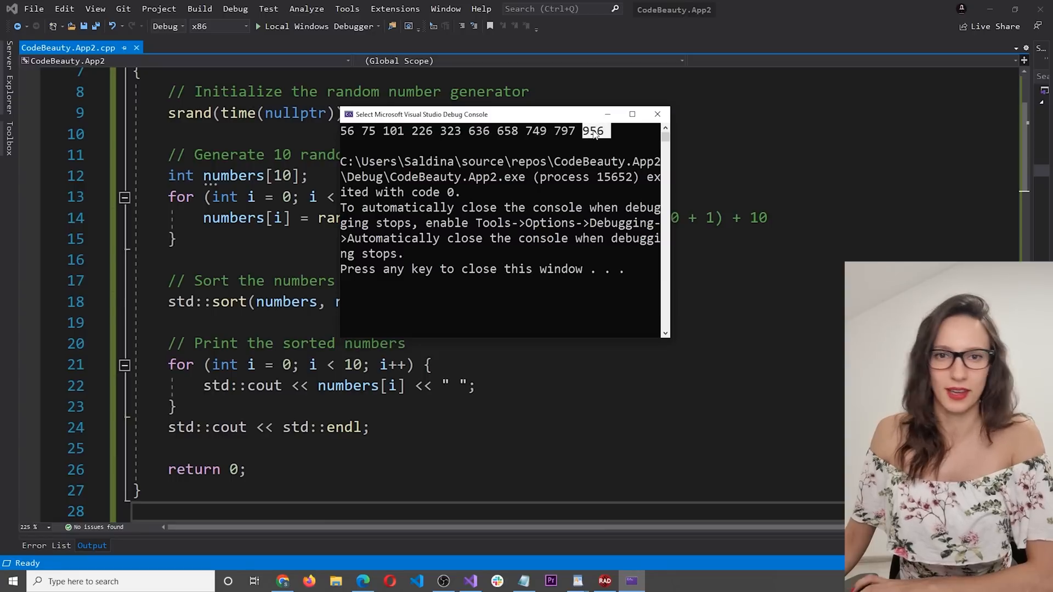
mouse_move(641, 149)
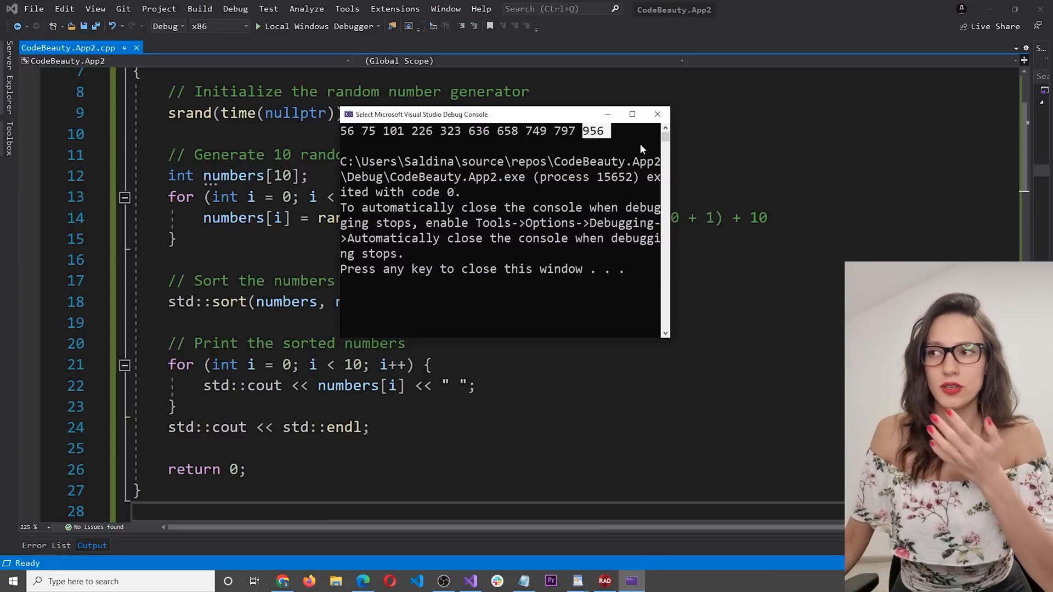
mouse_move(353, 141)
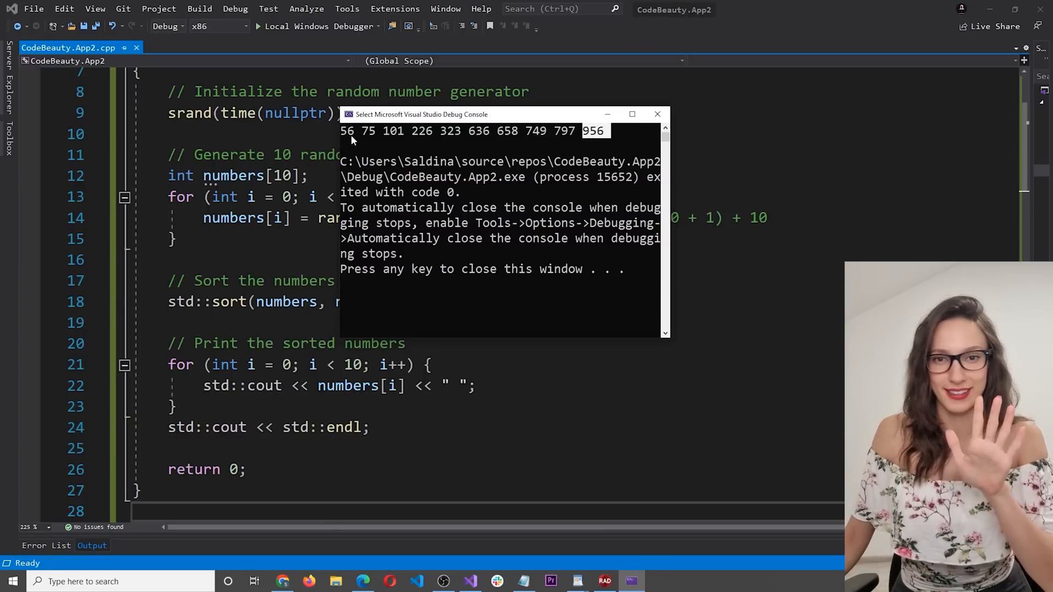
- Return to a fresh ChatGPT start page after running the sorting program
left_click(362, 581)
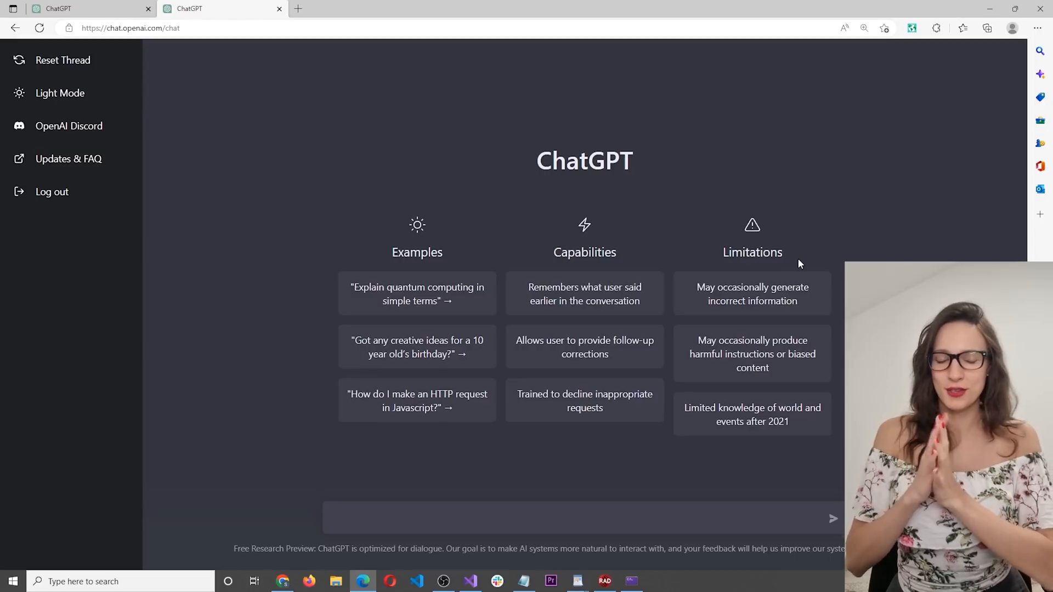
- Ask for a short, controversial post likely to earn many thumbs-up, and select part of it
type("write short but interesting and controversial post that would get me a lot of thumbs up")
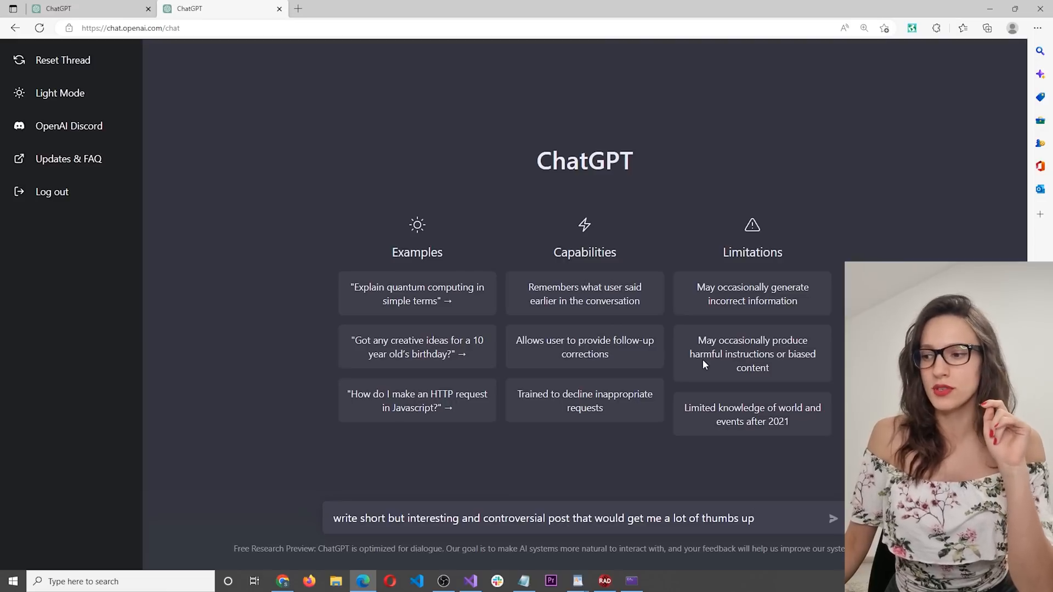
left_click(833, 518)
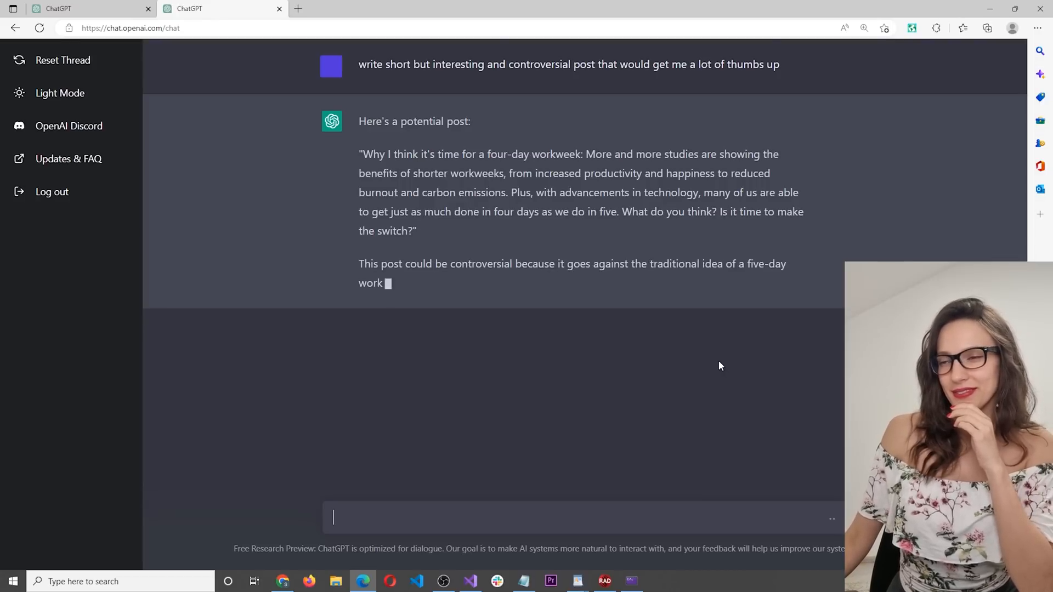
left_click_drag(361, 154, 416, 230)
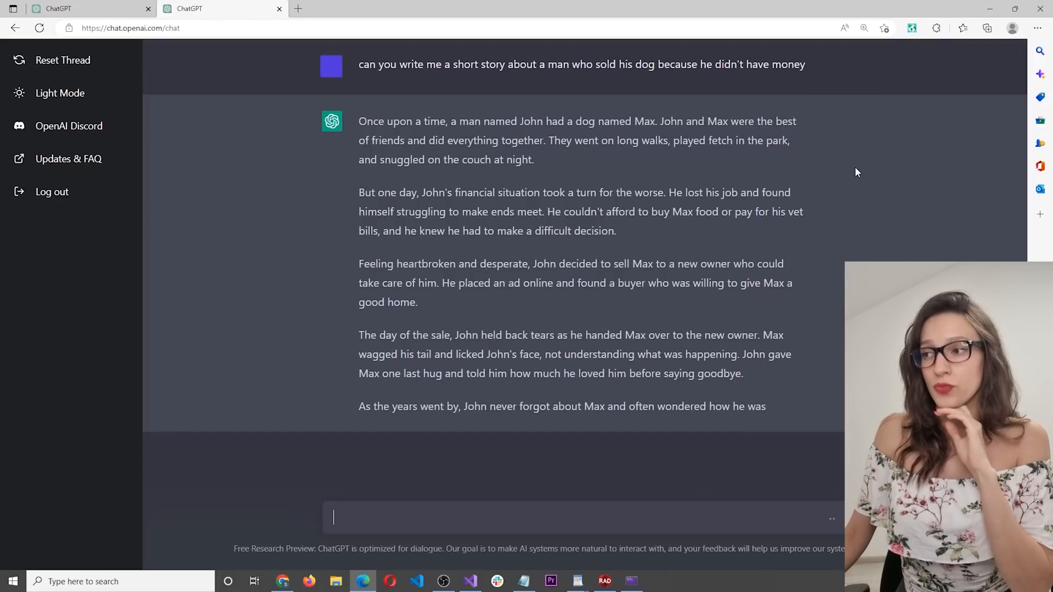
- Scroll through the short story about John selling his dog Max
scroll("down", 3)
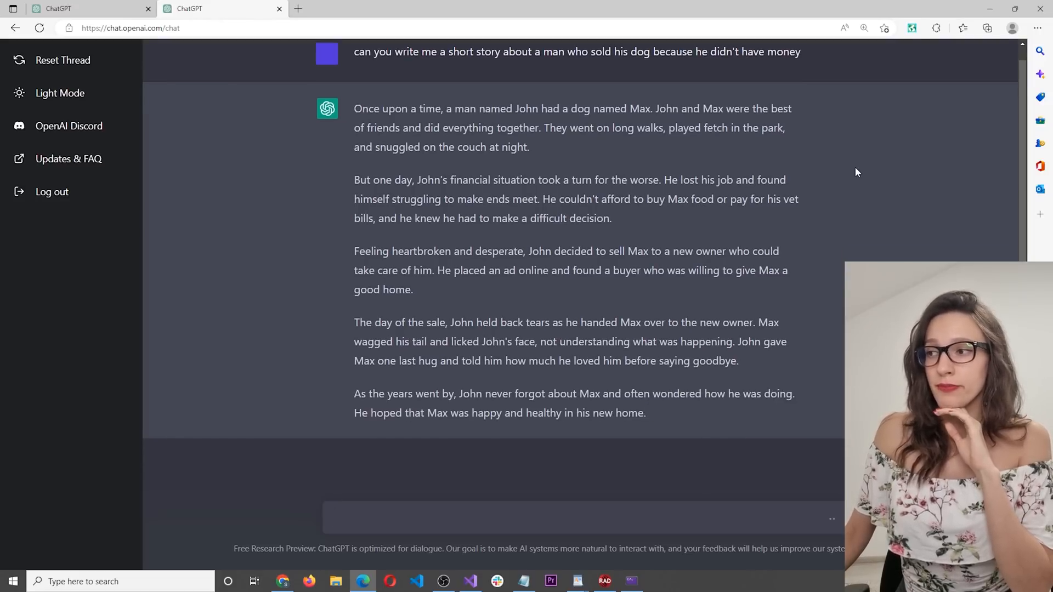
scroll("down", 3)
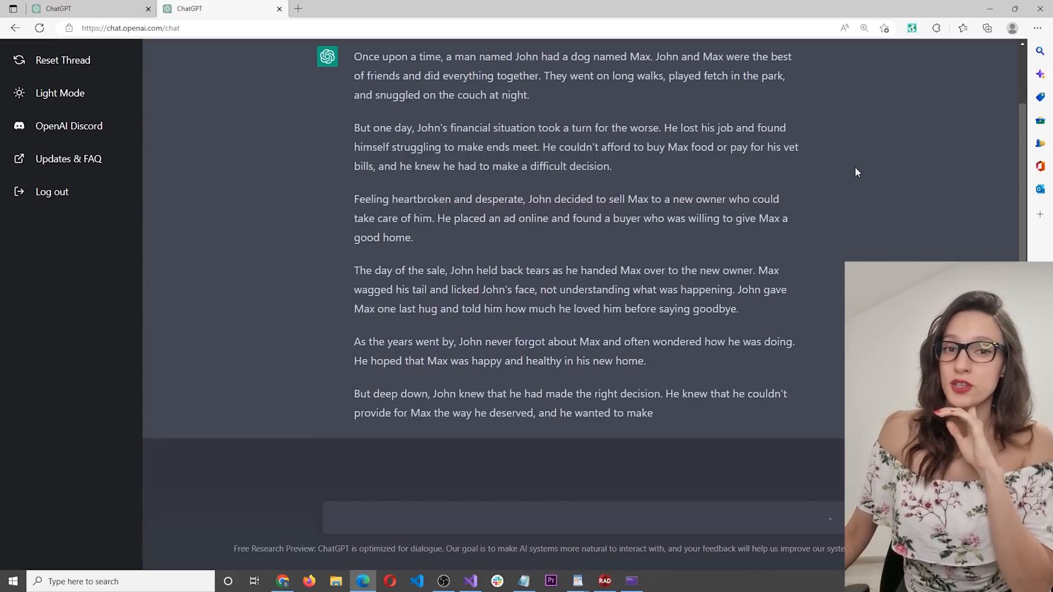
scroll("down", 3)
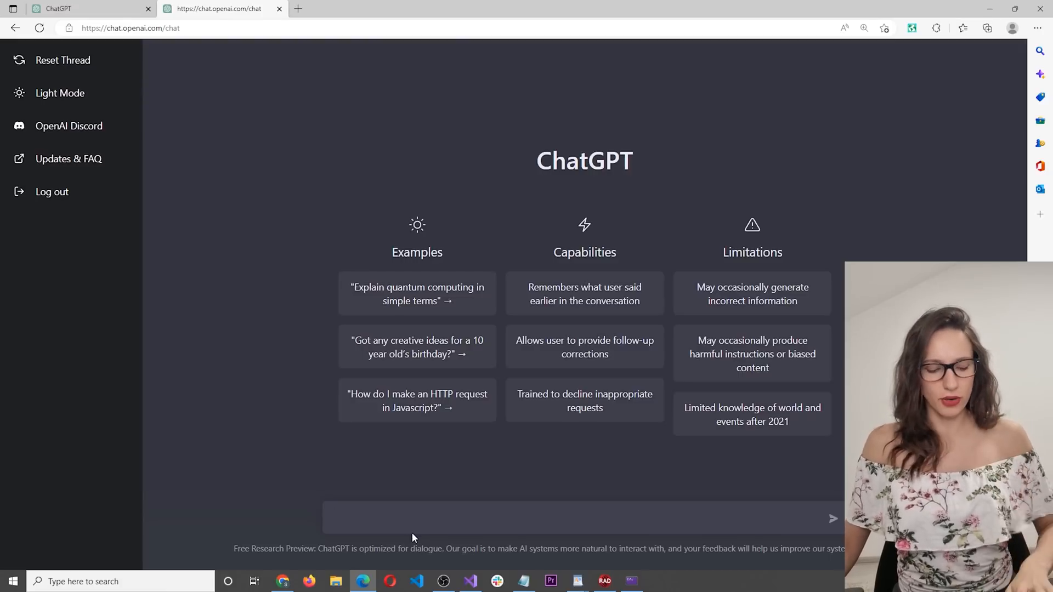
- Send 'make me a calculator app in c++' and scroll through the generated calculator code
type("make me a calculator app in c++")
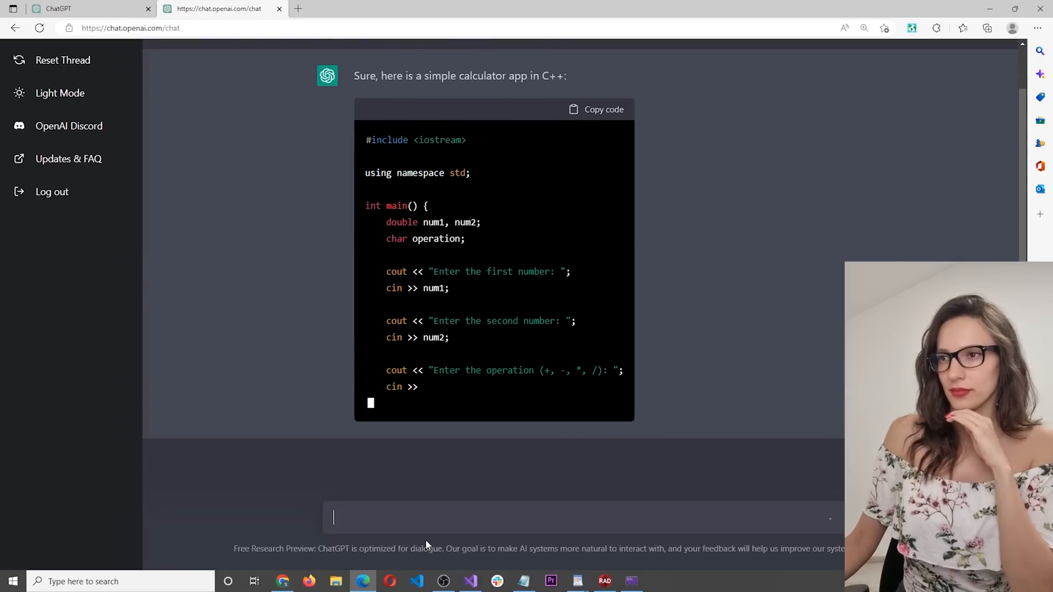
scroll("down", 3)
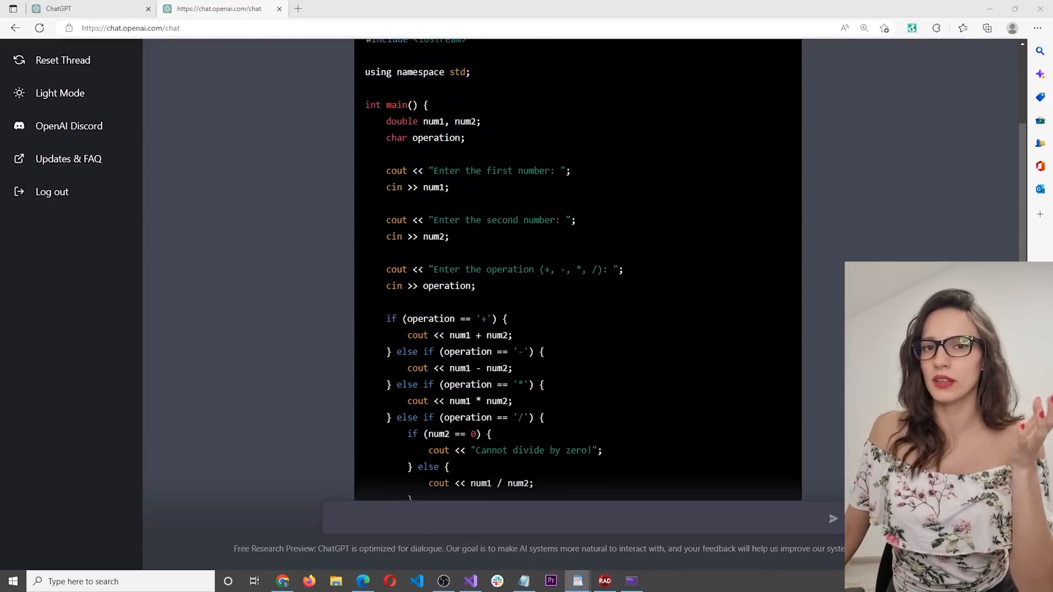
scroll("down", 3)
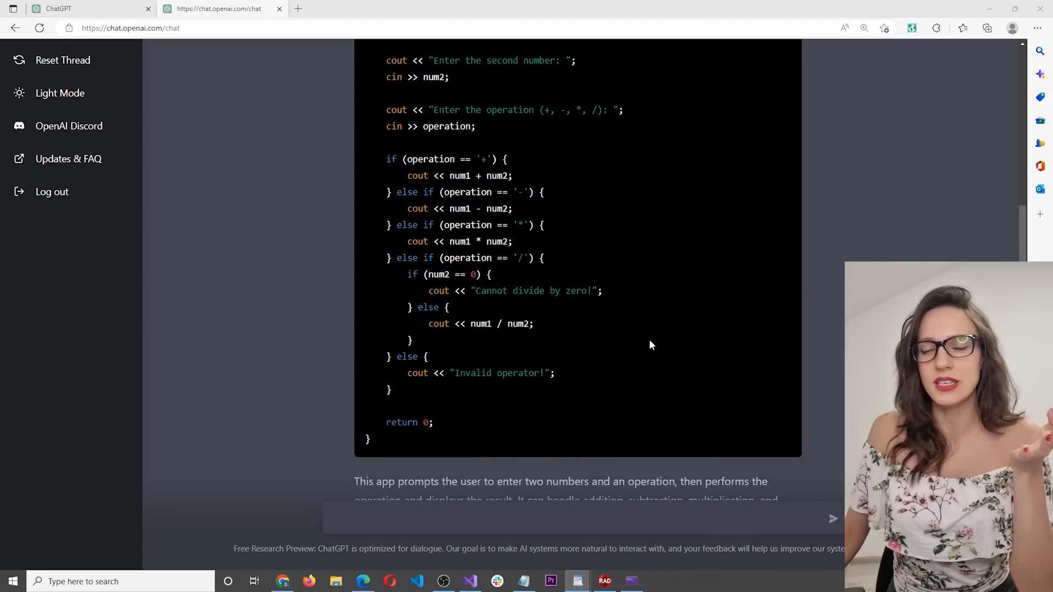
scroll("down", 3)
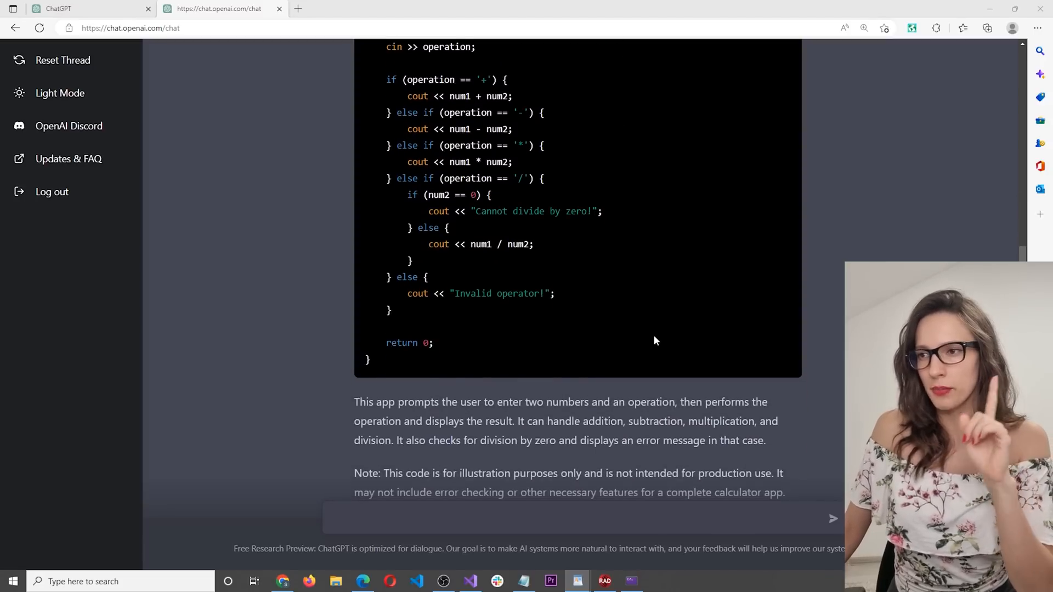
scroll("down", 3)
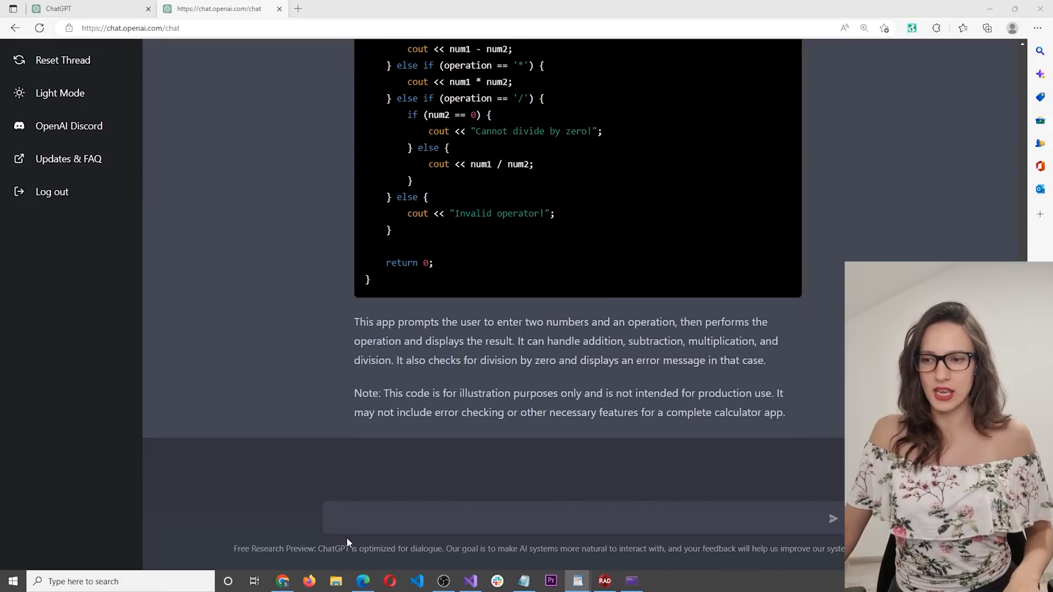
- Send 'translate it to c#' and scroll through the C# calculator translation
type("translate it to c#")
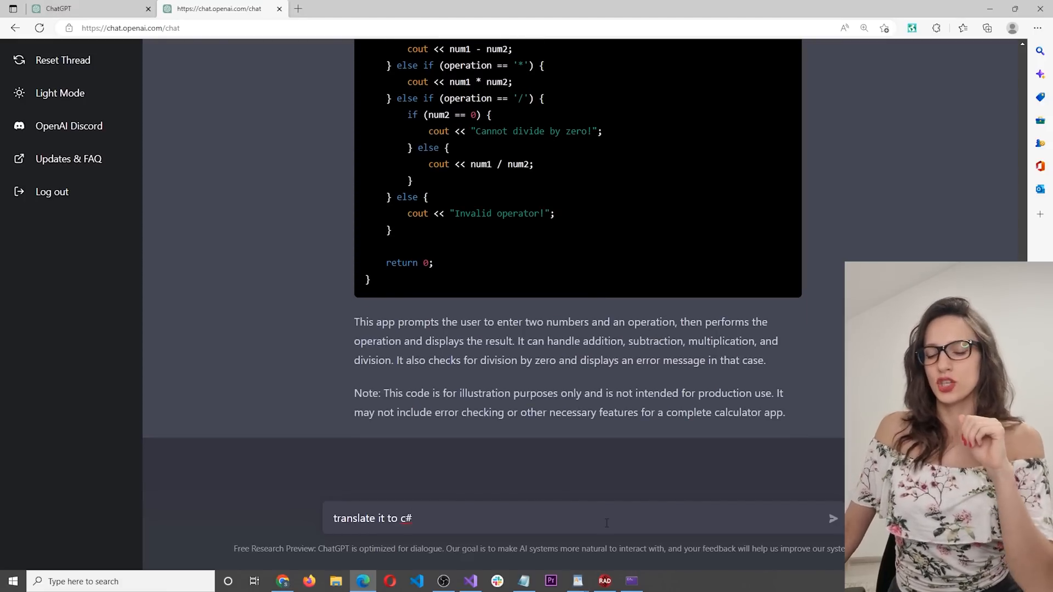
left_click(833, 518)
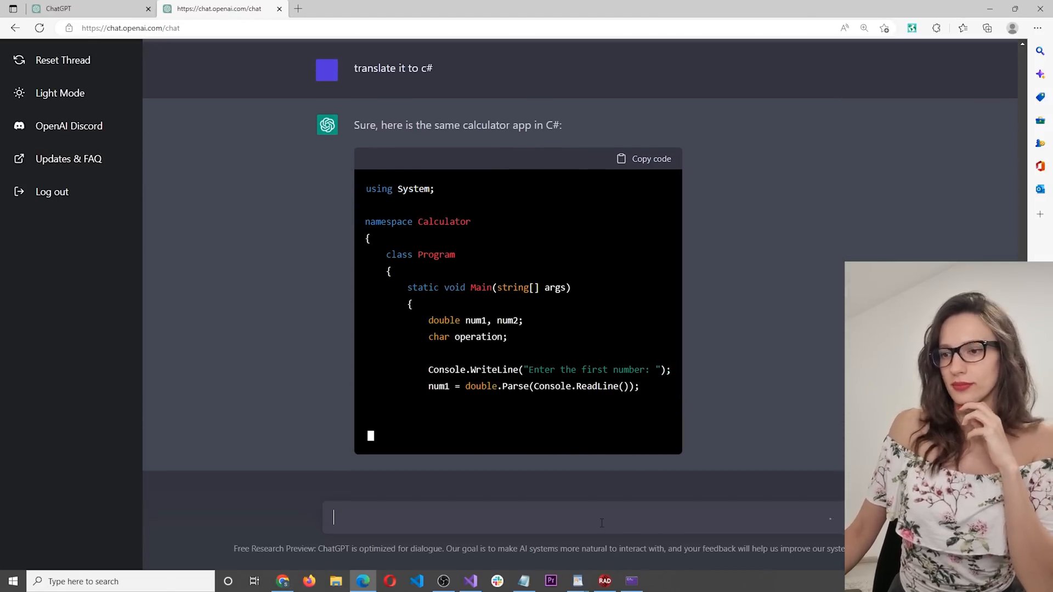
scroll("down", 3)
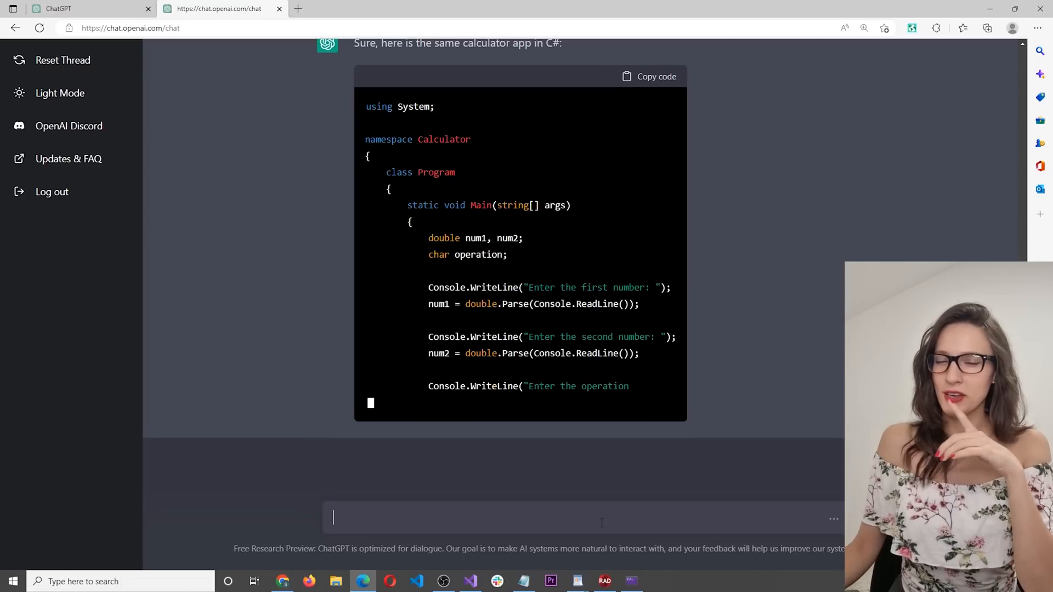
scroll("down", 3)
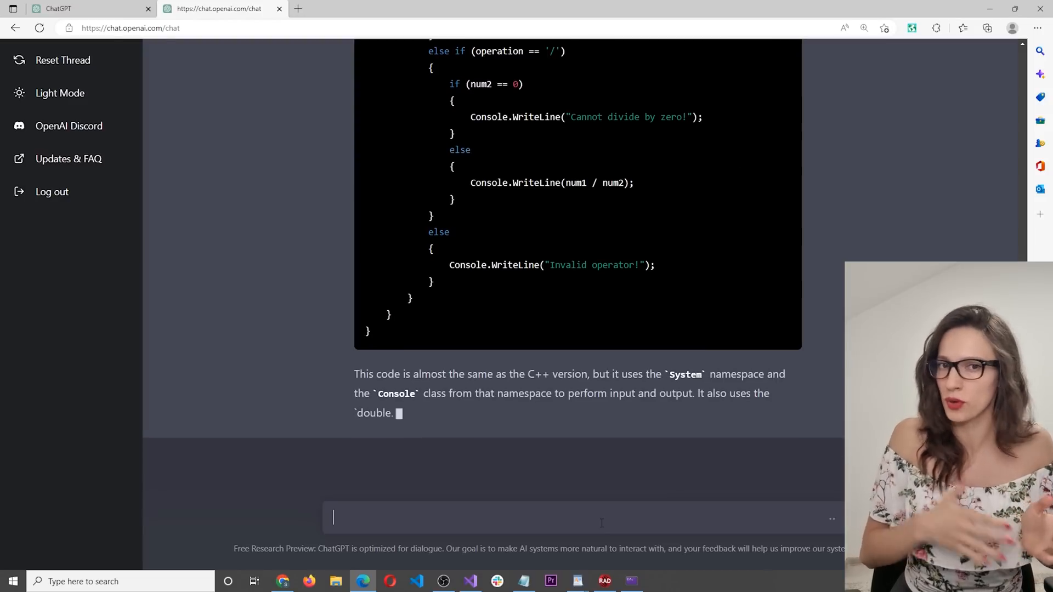
scroll("down", 3)
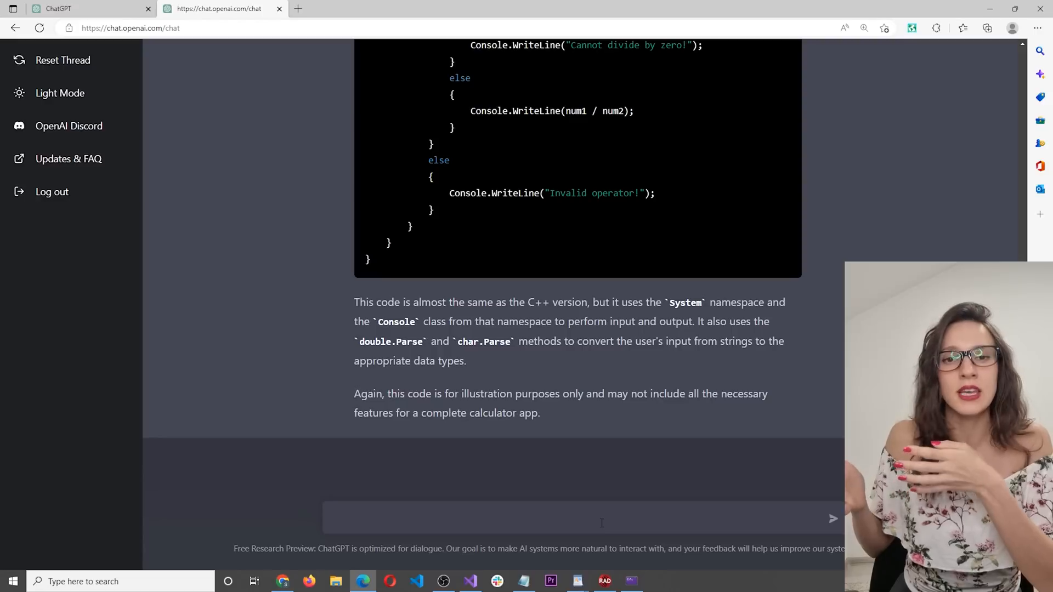
left_click(334, 518)
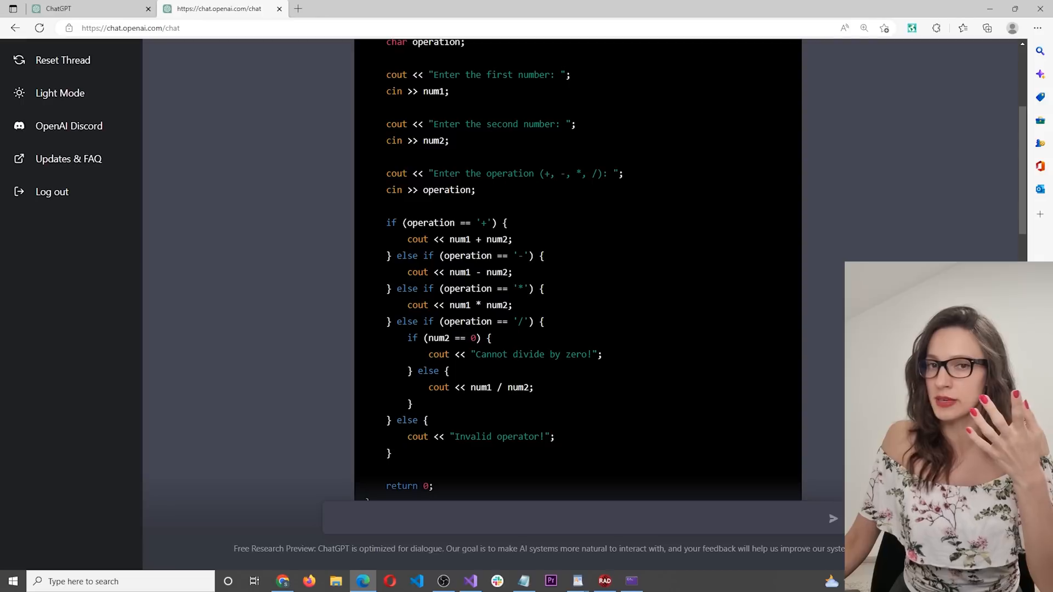
mouse_move(712, 342)
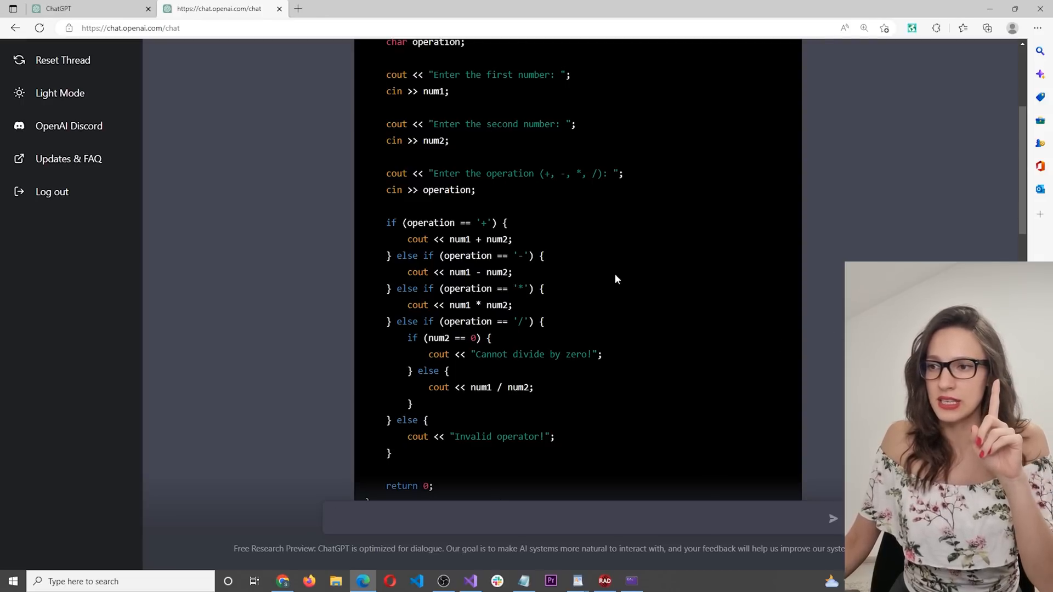
mouse_move(584, 327)
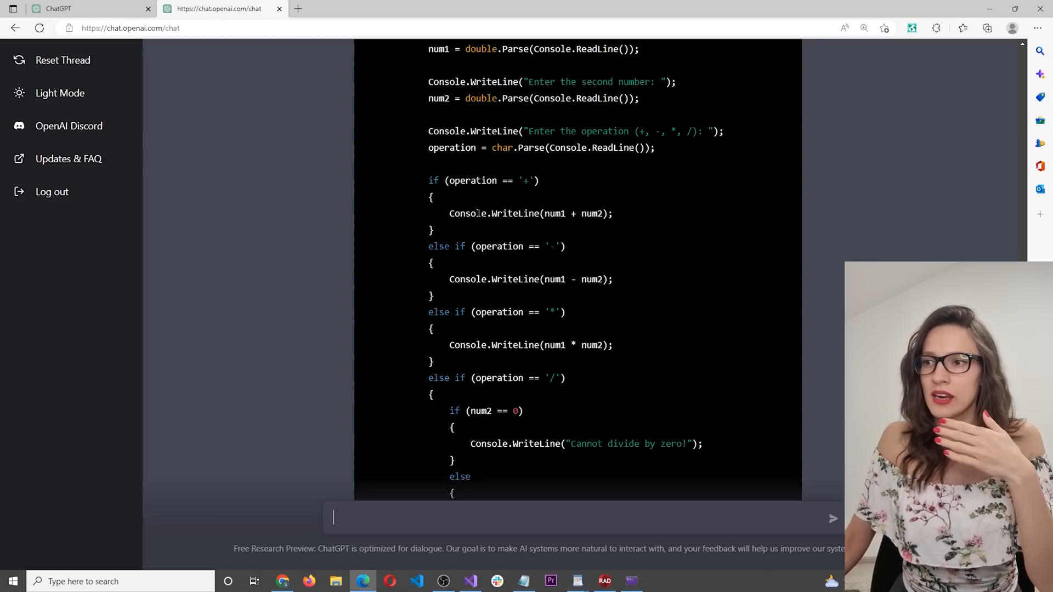
- Highlight Console.ReadLine() in the C# code, then start a new empty chat in another tab
double_click(496, 214)
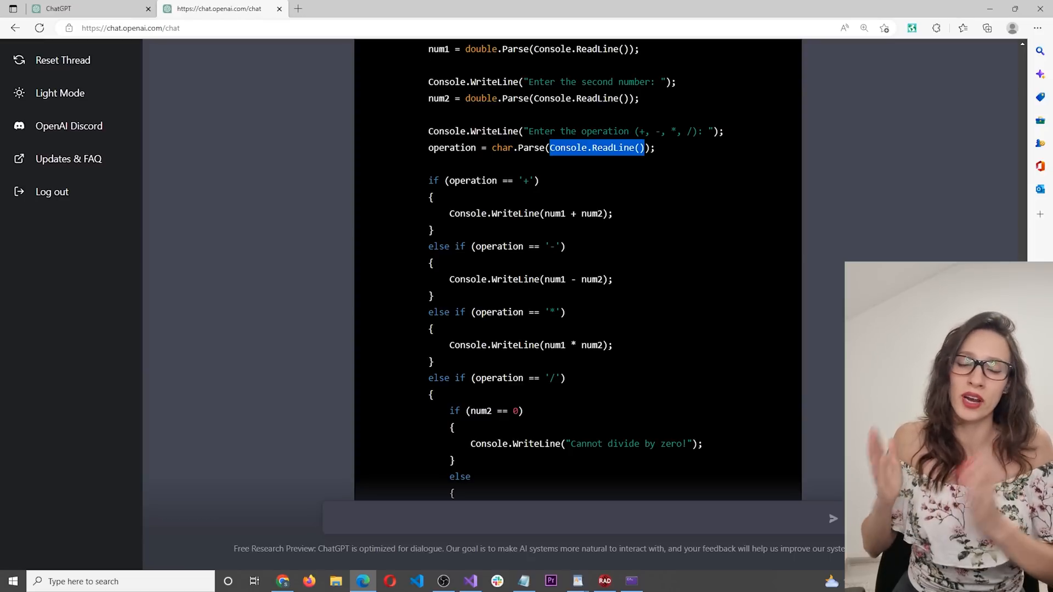
left_click(429, 8)
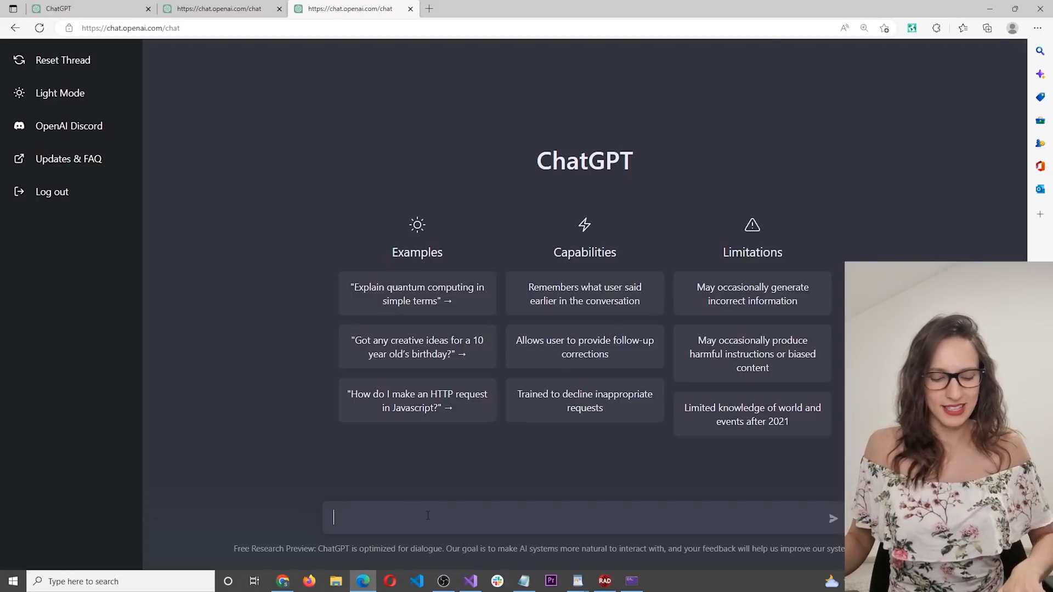
- Ask for a pink HTML/CSS navbar of the top 5 football players, then copy the code
type("create a pink navbar with the list of top 5 best football players with html and css links should point to their instagram profiles")
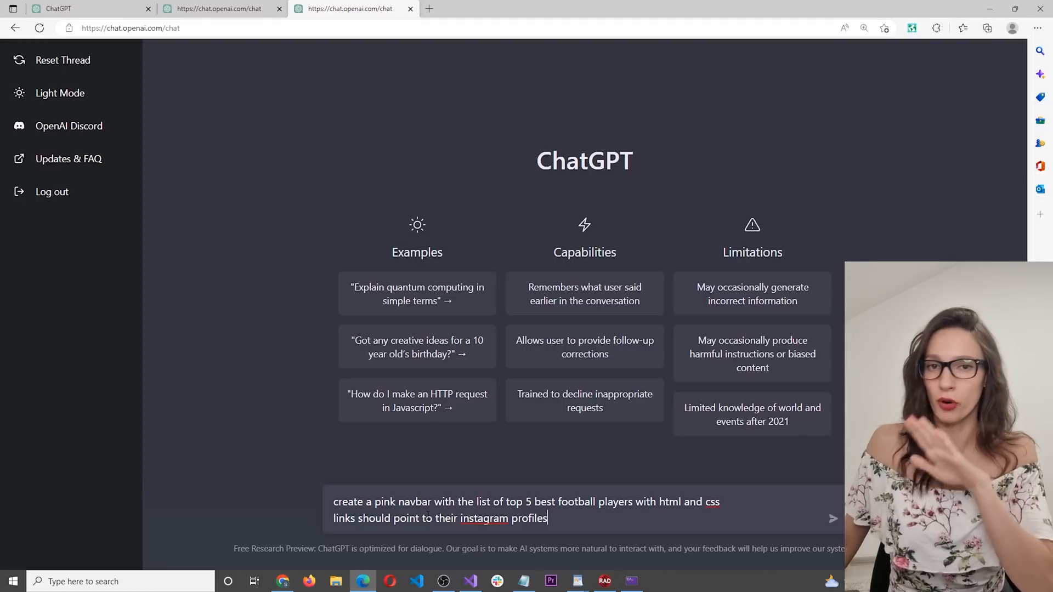
left_click(832, 518)
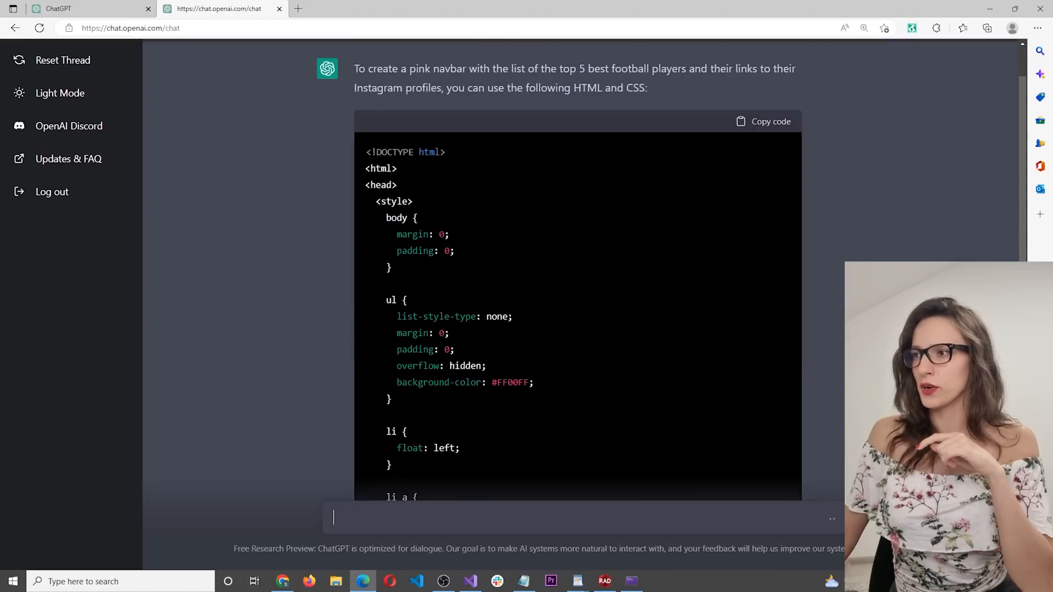
left_click(763, 122)
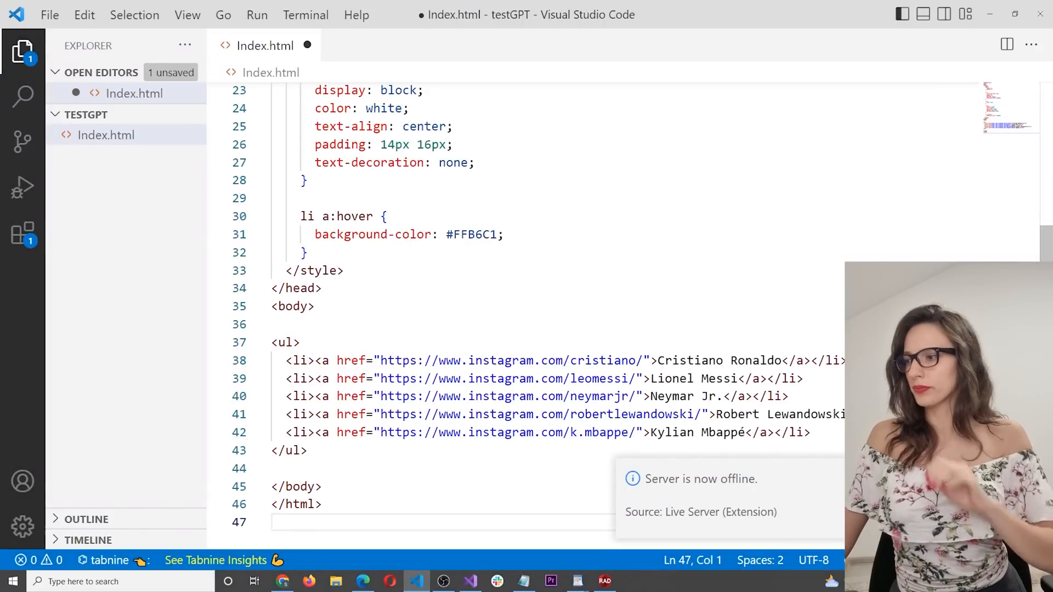
- Save the pasted navbar code in Index.html with Ctrl+S
key("ctrl+s")
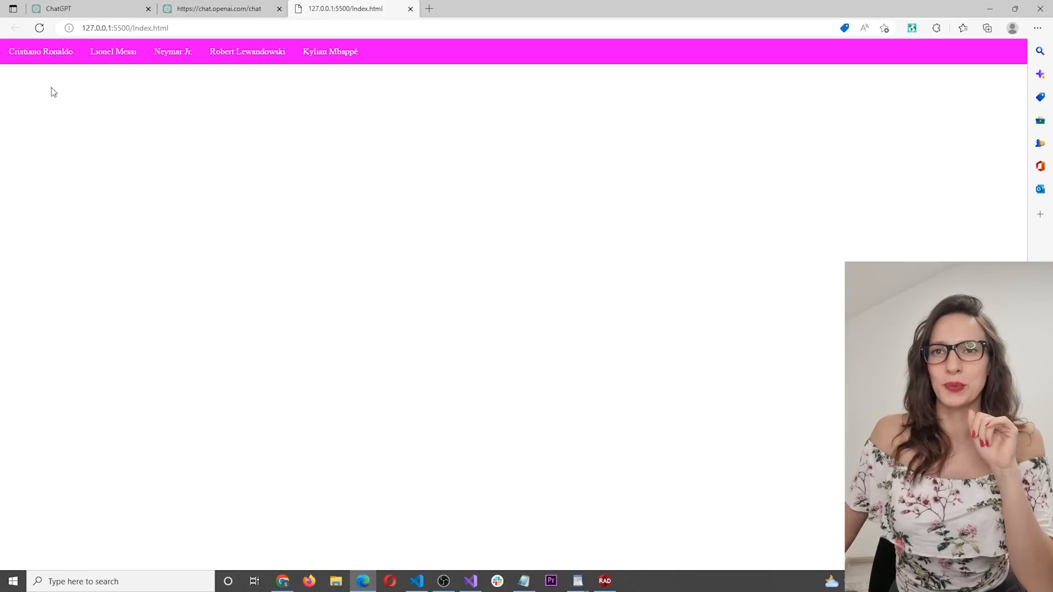
- Test the player links in the pink navbar, including Lionel Messi's
left_click(40, 51)
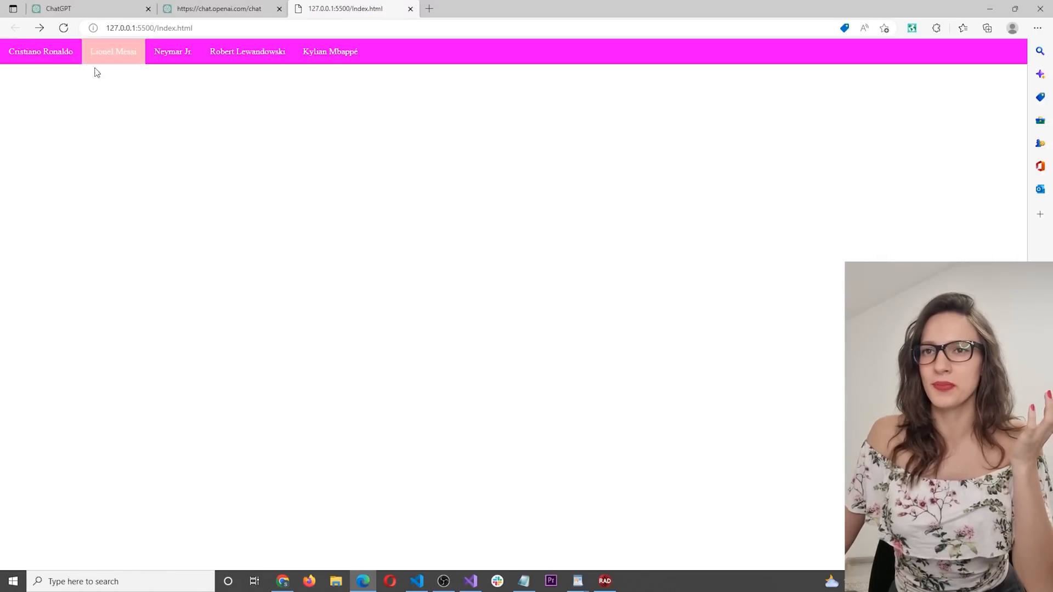
left_click(114, 51)
type("transla")
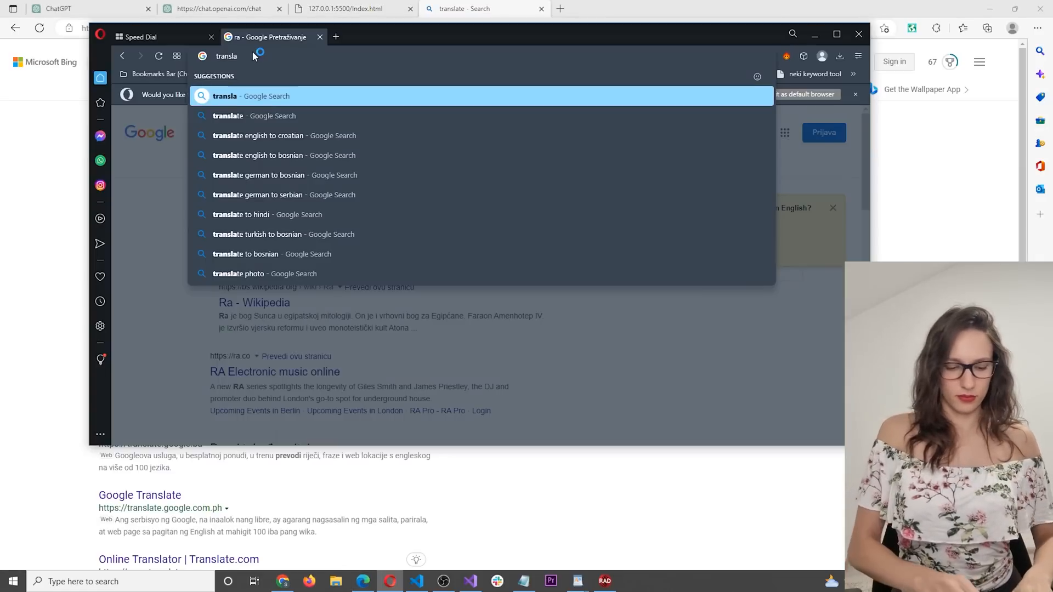
- Pick a suggestion for the 'transla' search in Opera
left_click(284, 135)
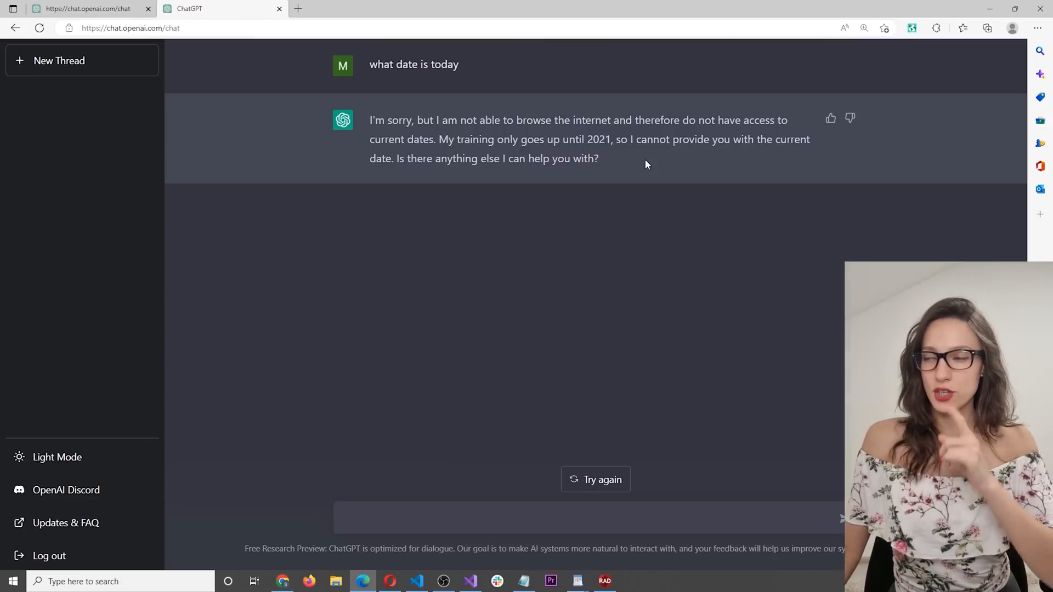
- Select the whole reply saying ChatGPT's training only goes up to 2021
double_click(598, 139)
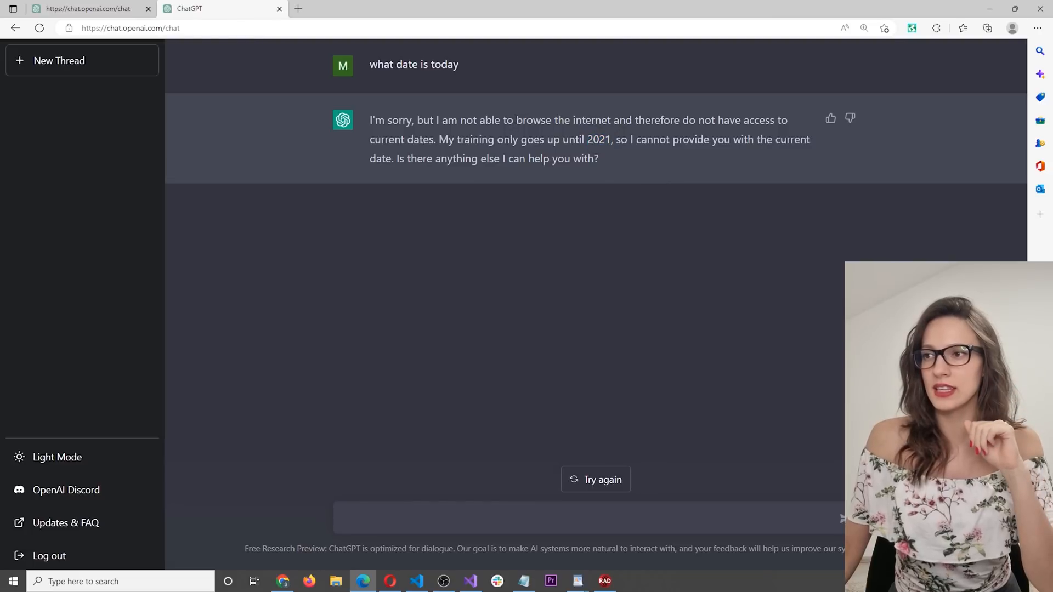
left_click_drag(516, 120, 611, 120)
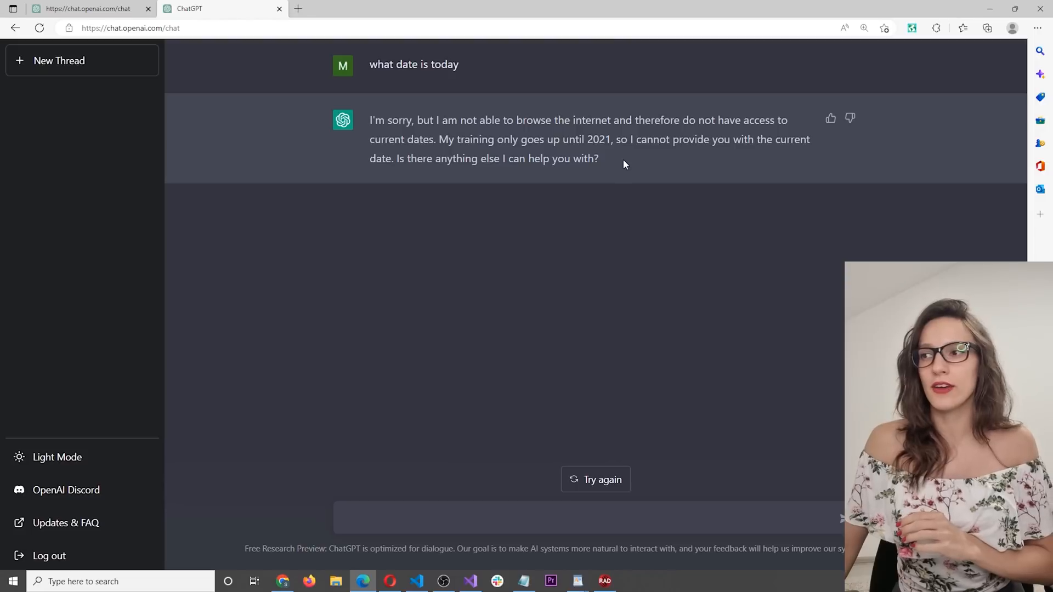
left_click_drag(371, 120, 599, 159)
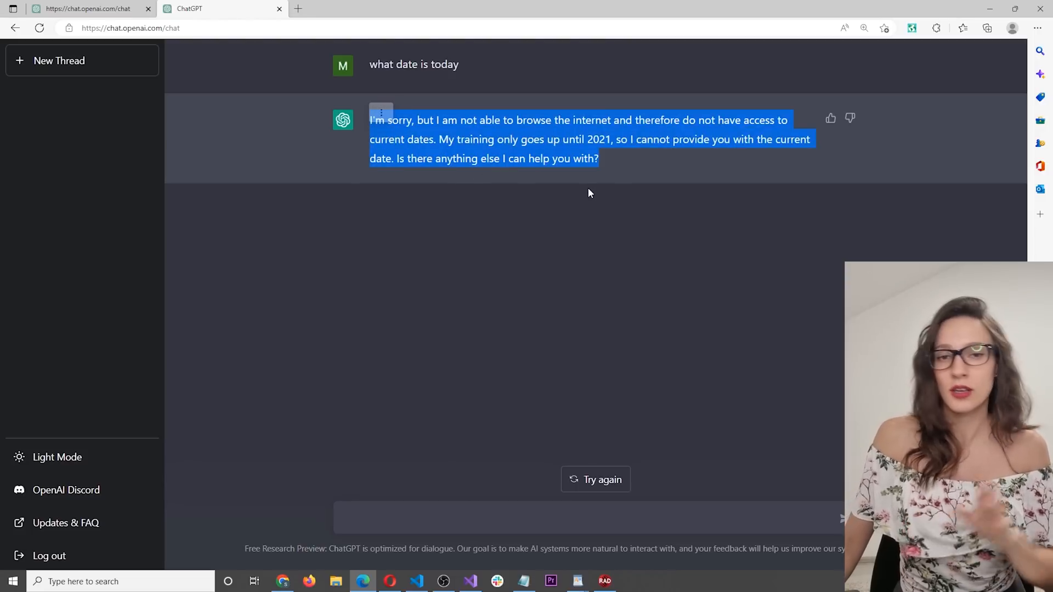